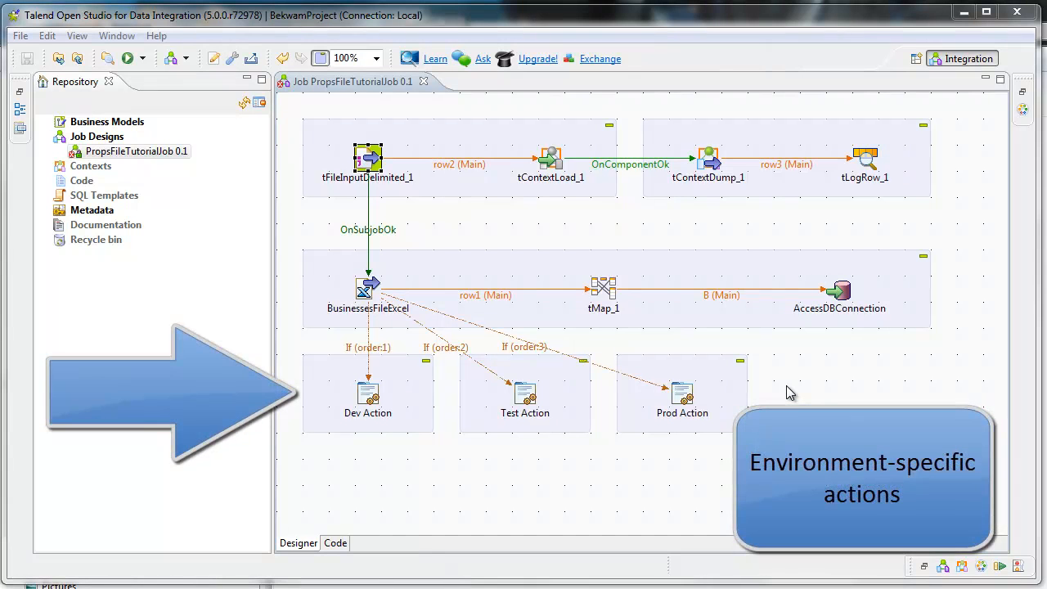
mouse_move(775, 352)
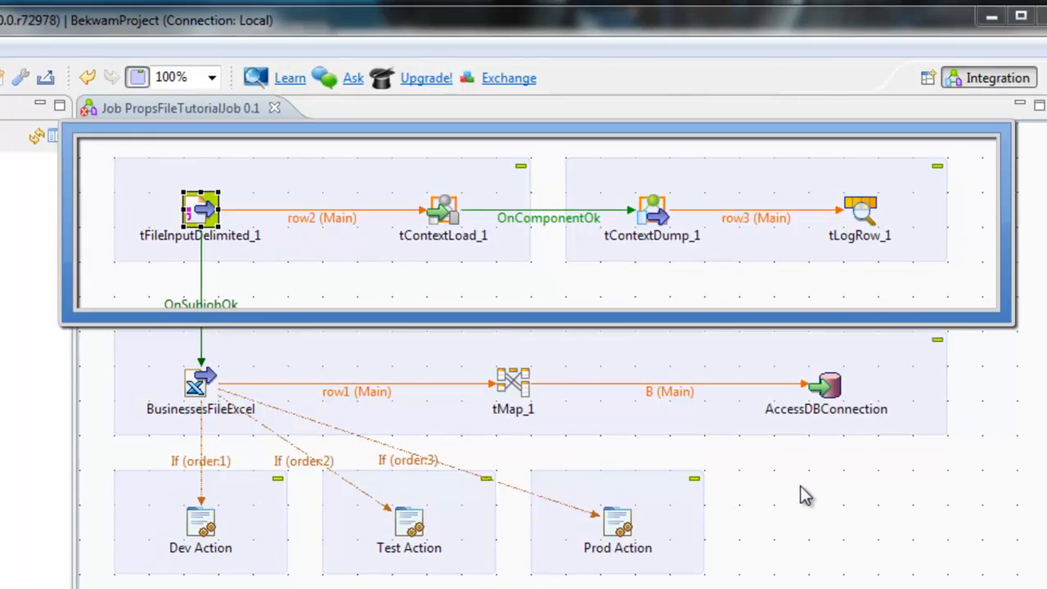
- Expand the project's Contexts node to reveal PropsFileTutorialContextGroup 0.1
left_click(1020, 17)
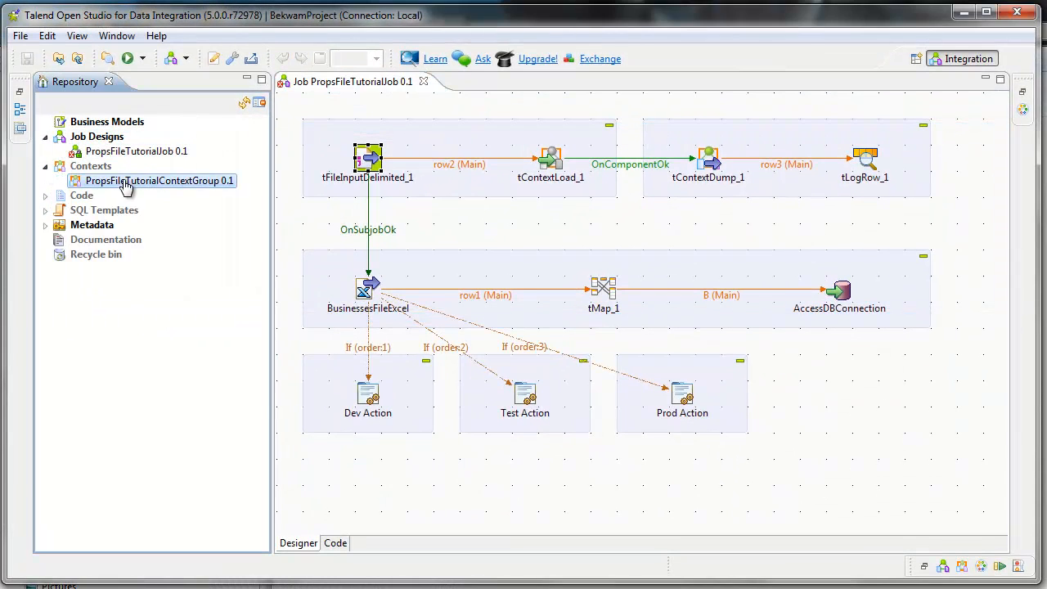
double_click(150, 180)
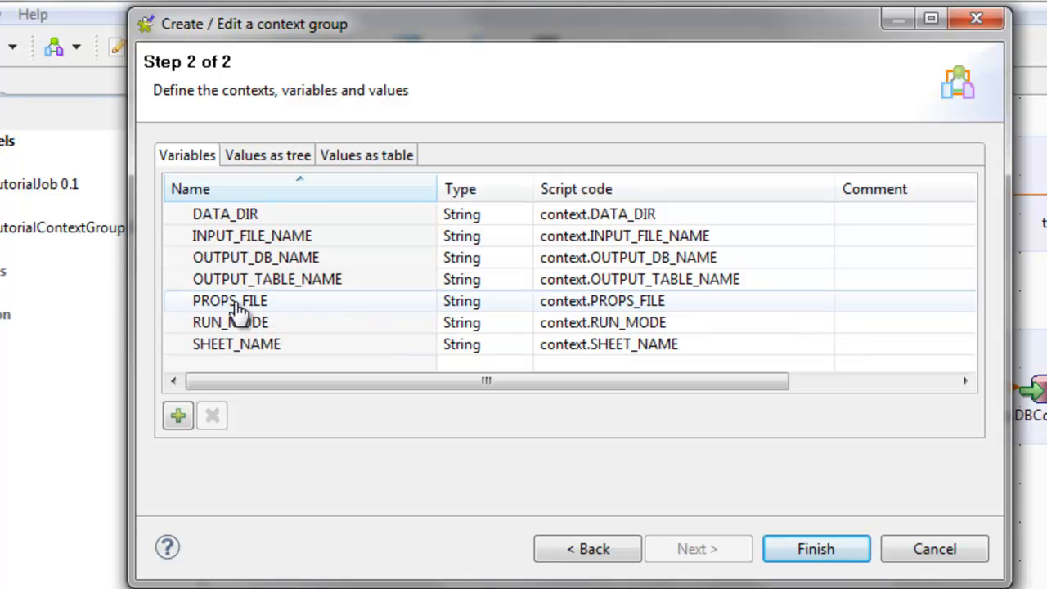
left_click(367, 153)
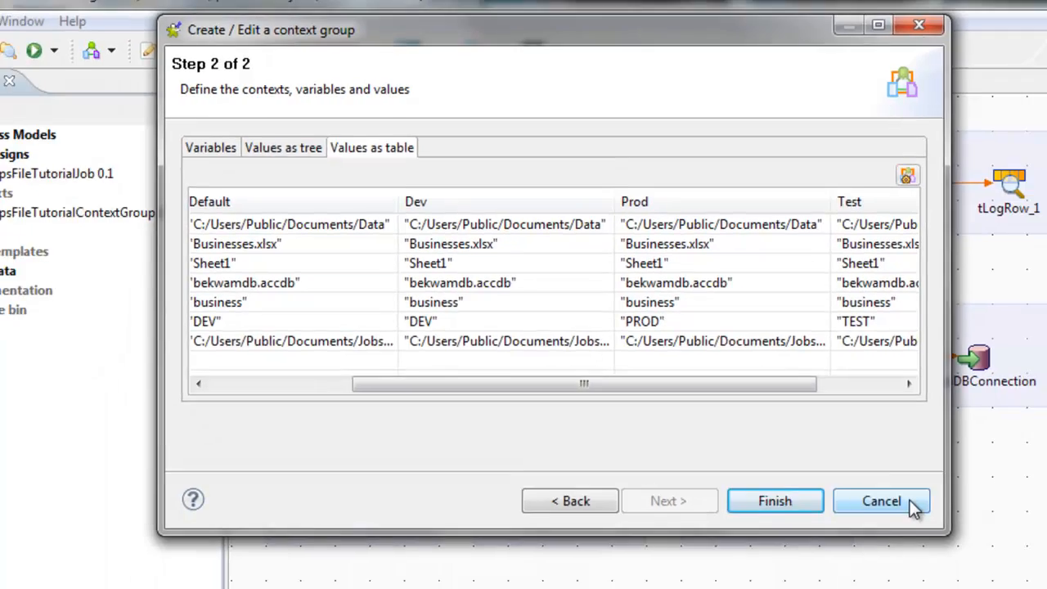
left_click(880, 501)
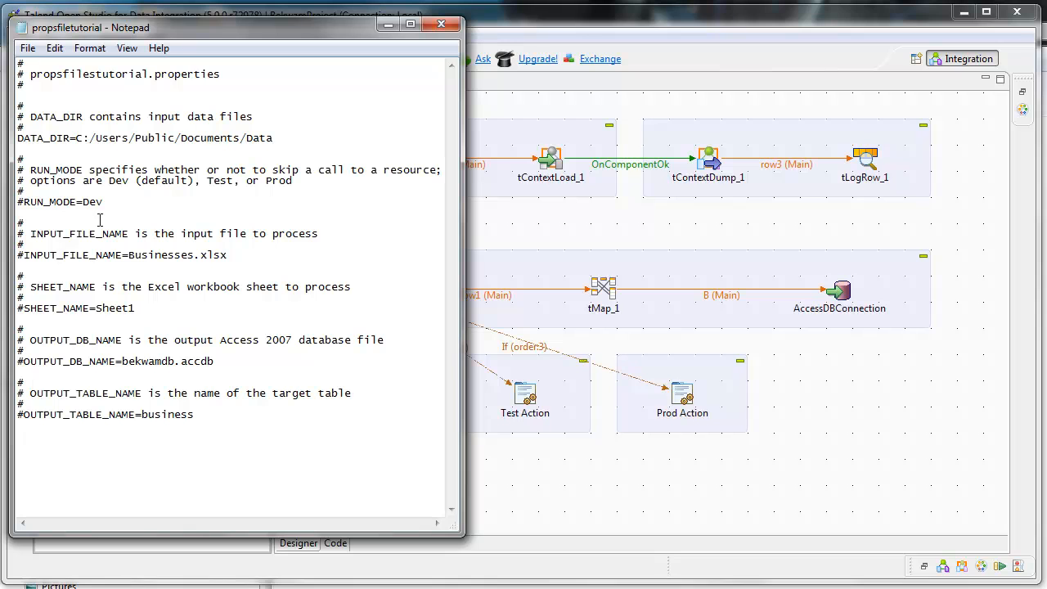
mouse_move(418, 203)
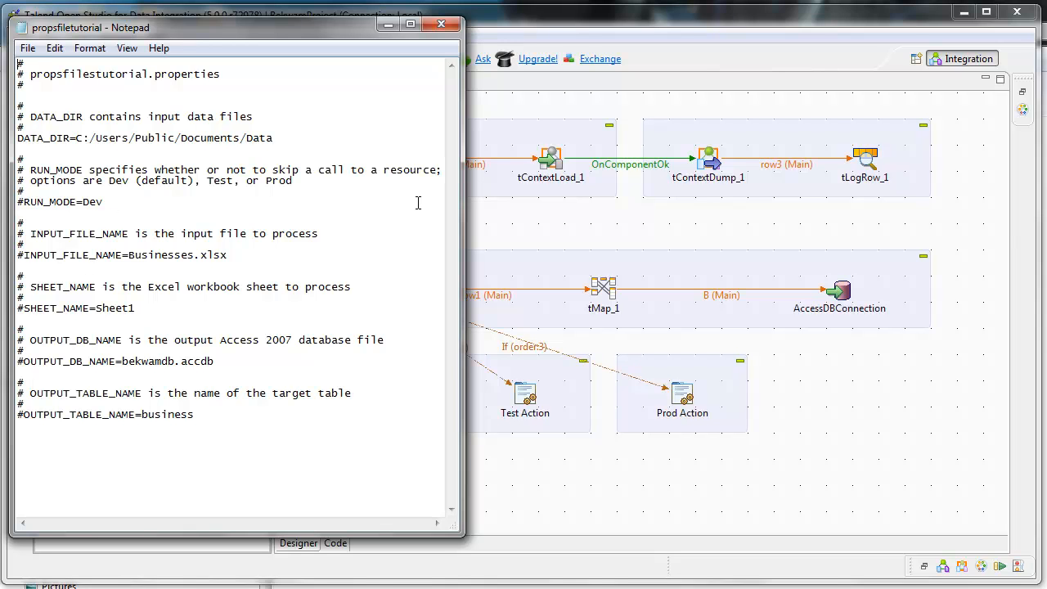
mouse_move(424, 226)
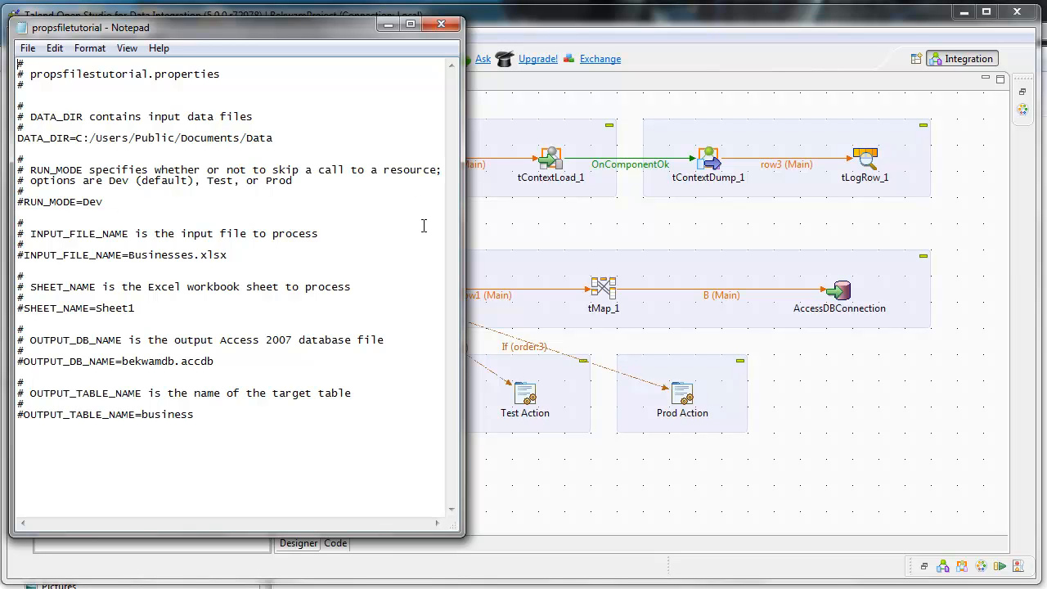
mouse_move(403, 234)
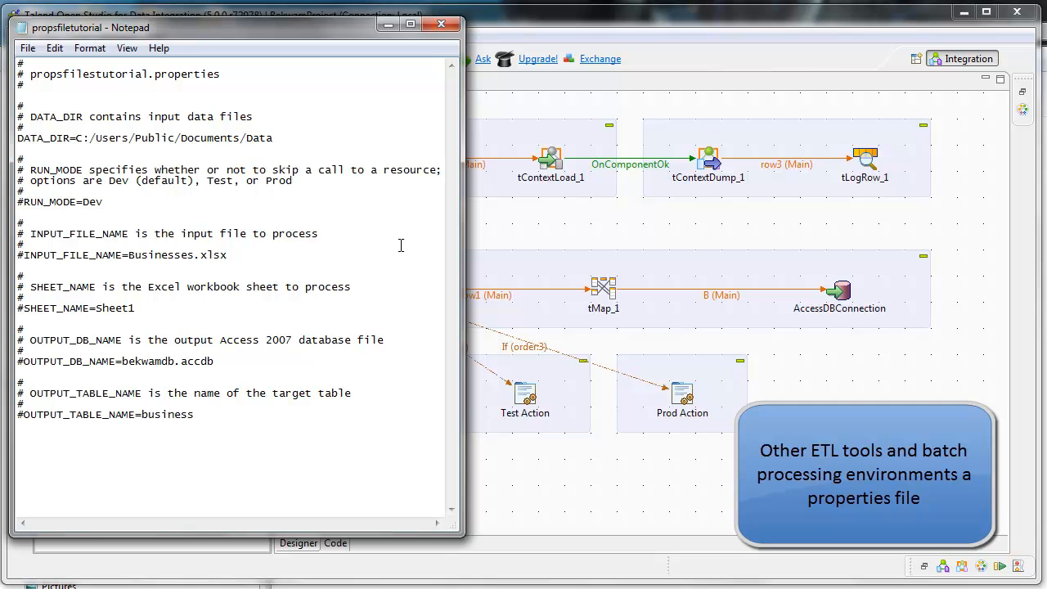
mouse_move(396, 226)
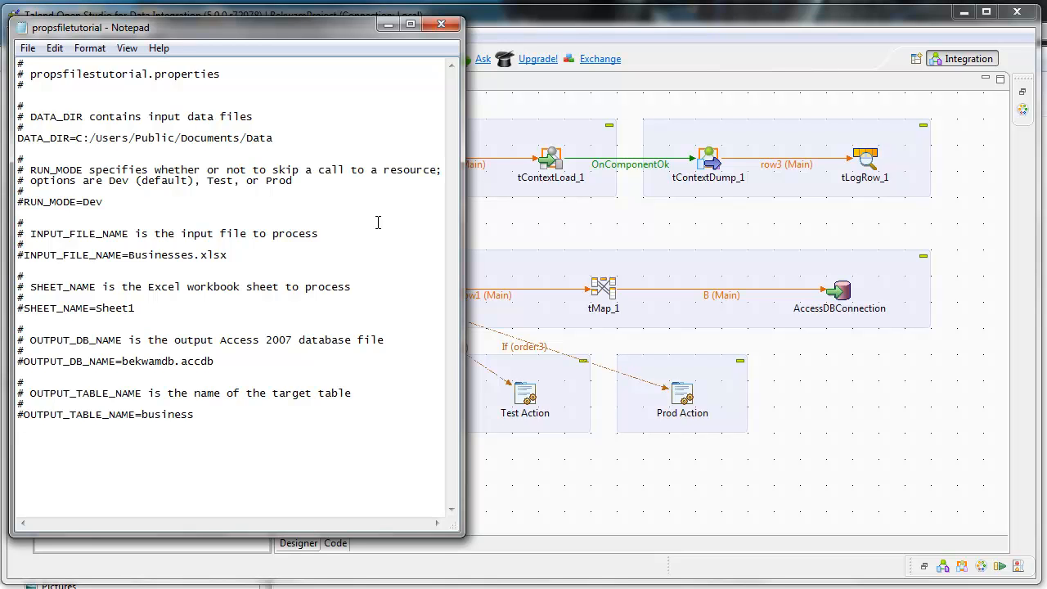
mouse_move(393, 188)
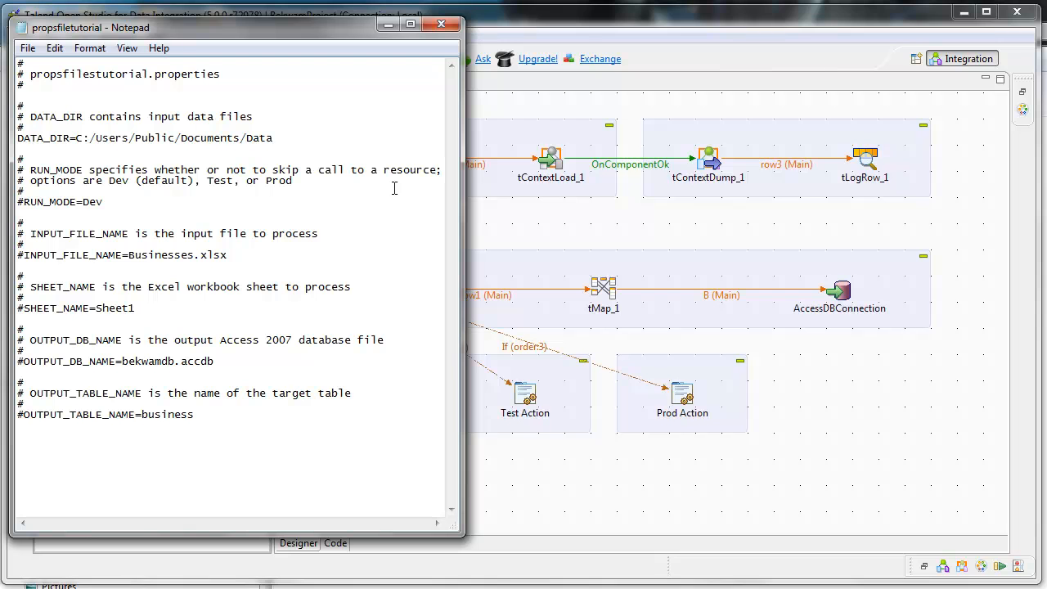
mouse_move(327, 242)
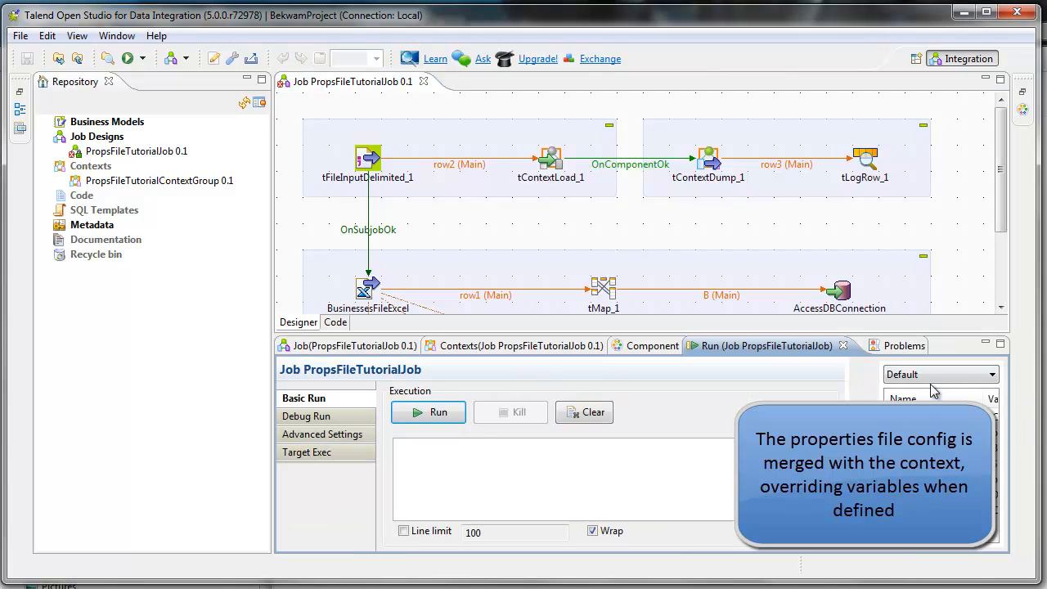
- Run PropsFileTutorialJob with the Default context until the log shows it finished
left_click(429, 412)
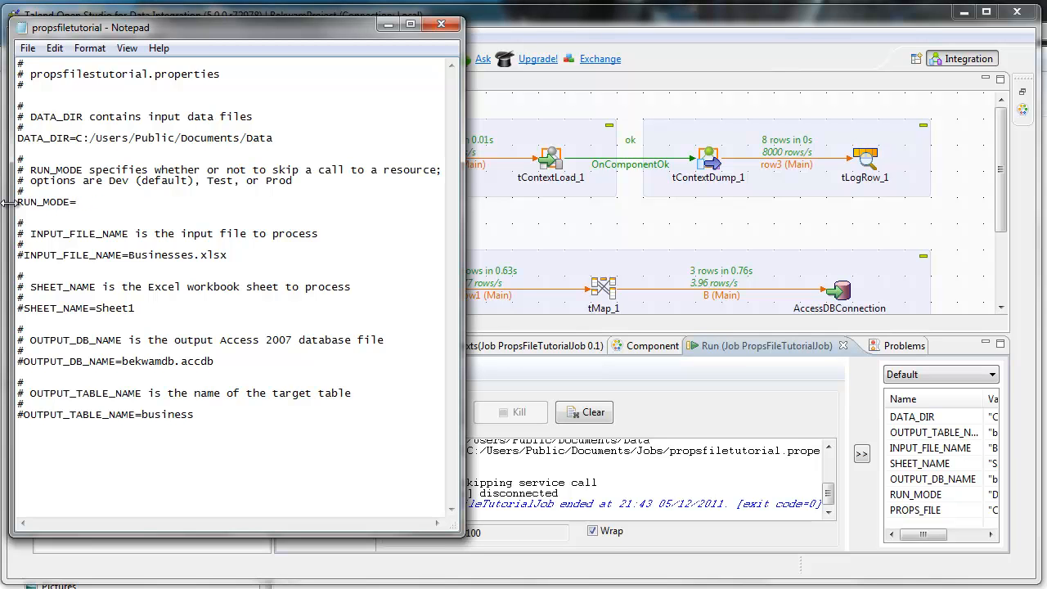
- Set the uncommented RUN_MODE value to Test in the properties file and return to Talend
type("Teset")
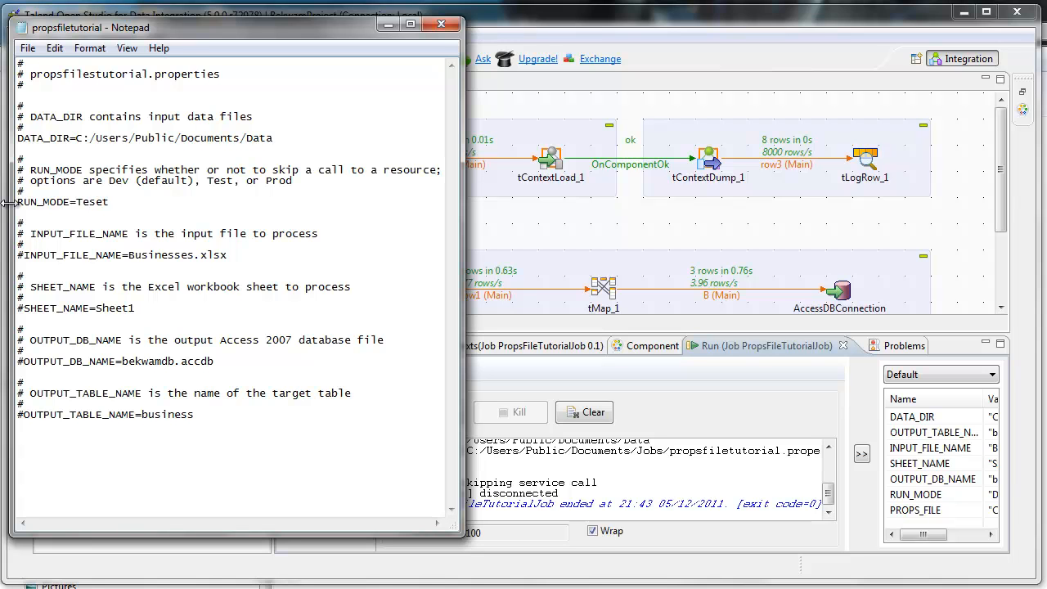
key("Backspace")
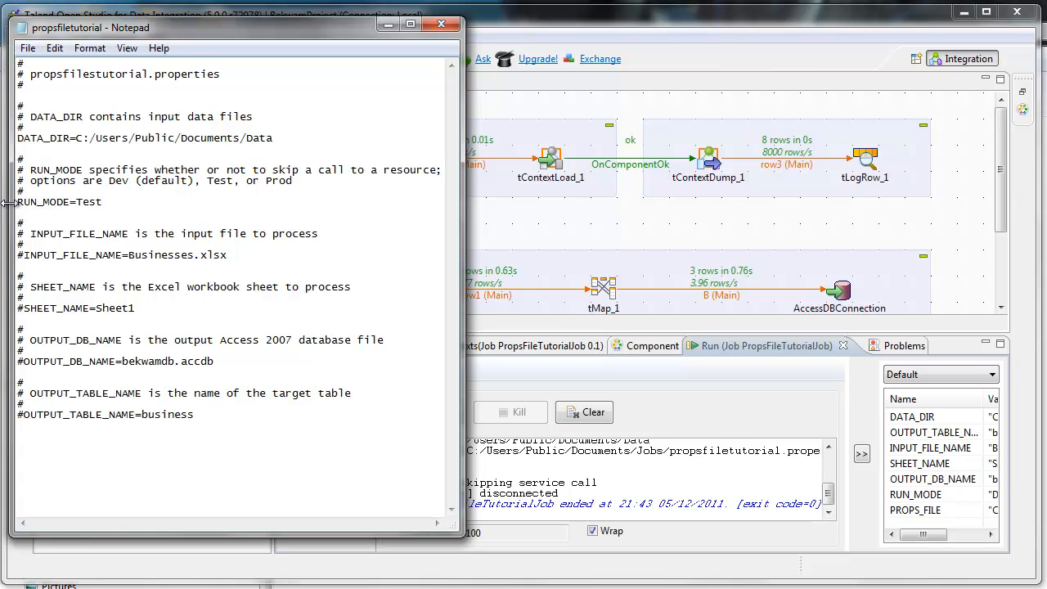
left_click(441, 23)
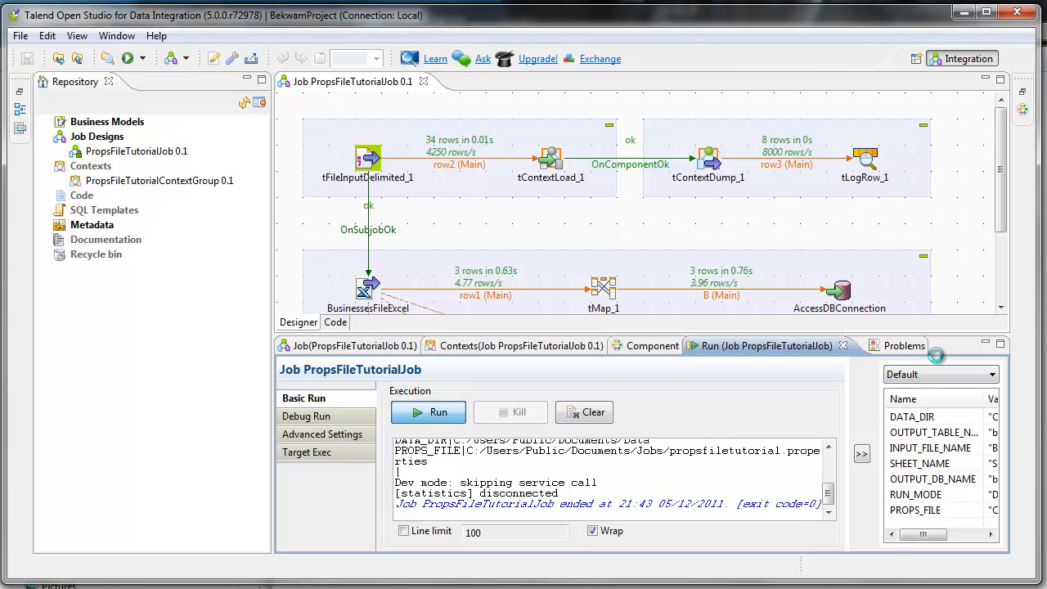
- Rerun the job so the log reports a call to a test server
left_click(429, 413)
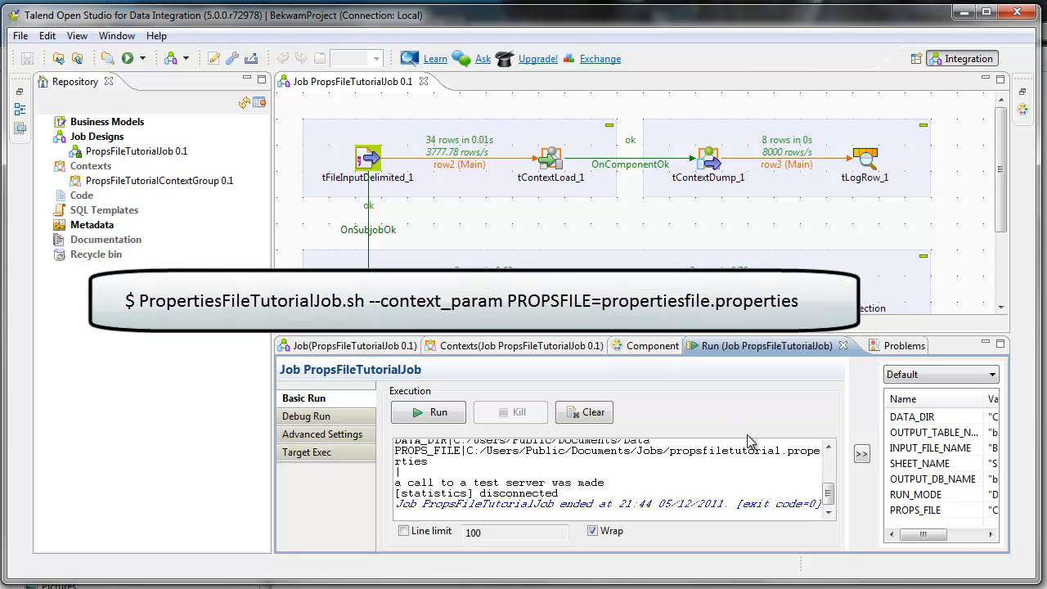
mouse_move(784, 424)
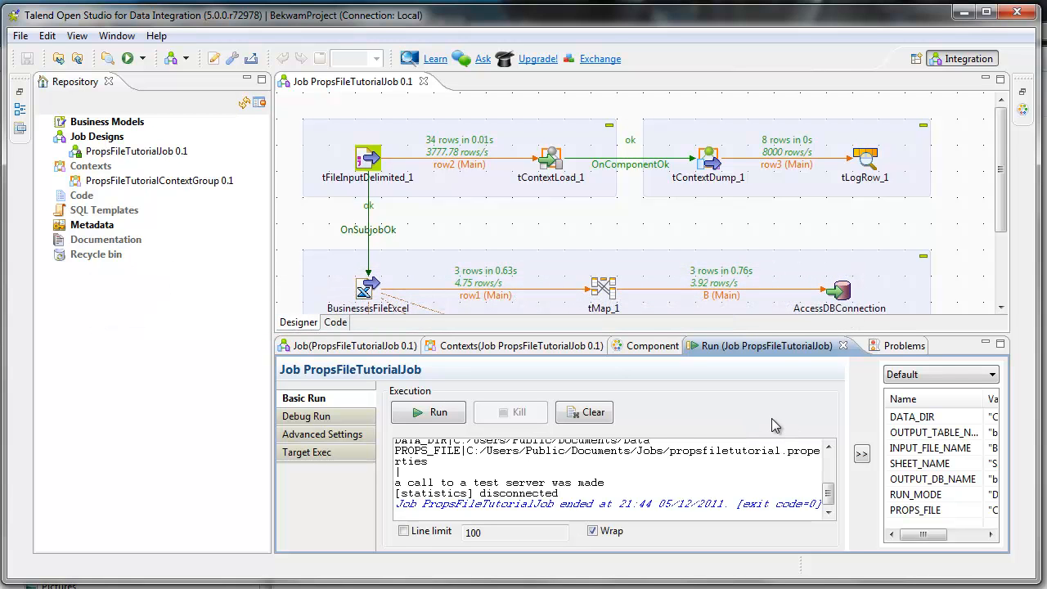
mouse_move(755, 429)
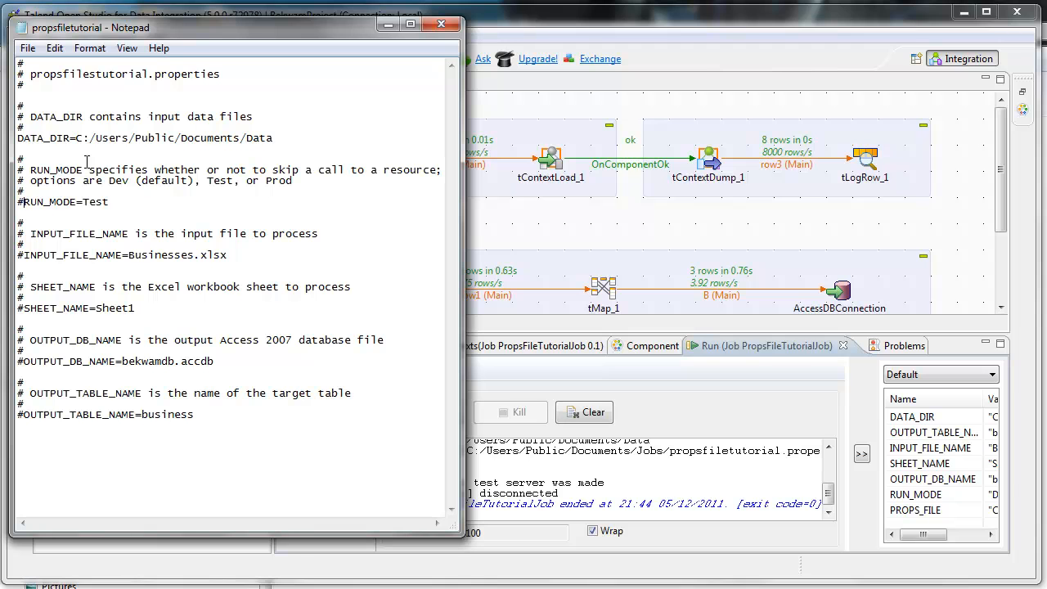
- Edit the RUN_MODE line in the properties file so it is commented out again
type("De")
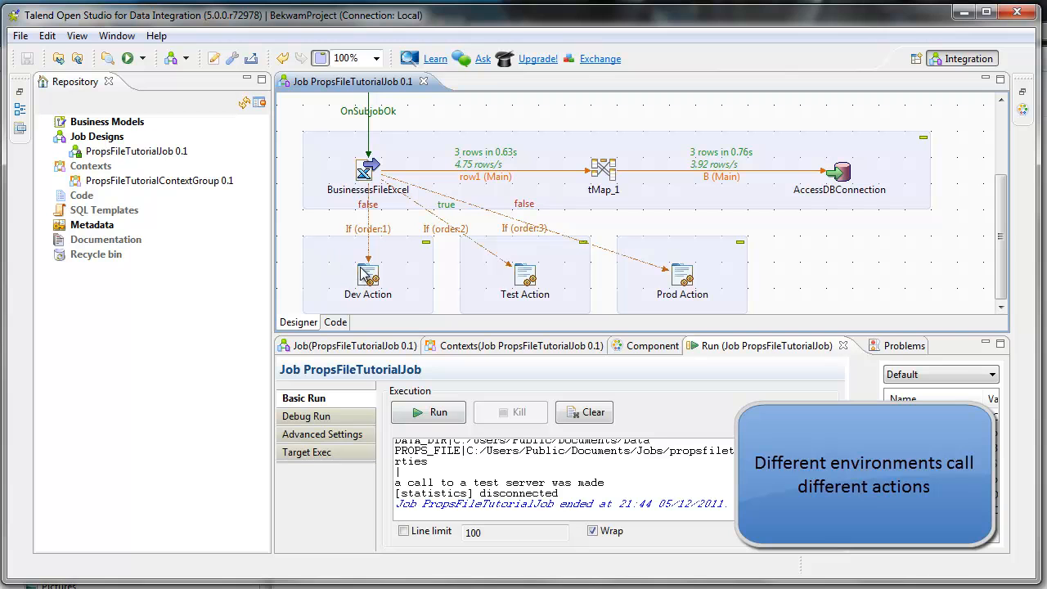
mouse_move(384, 262)
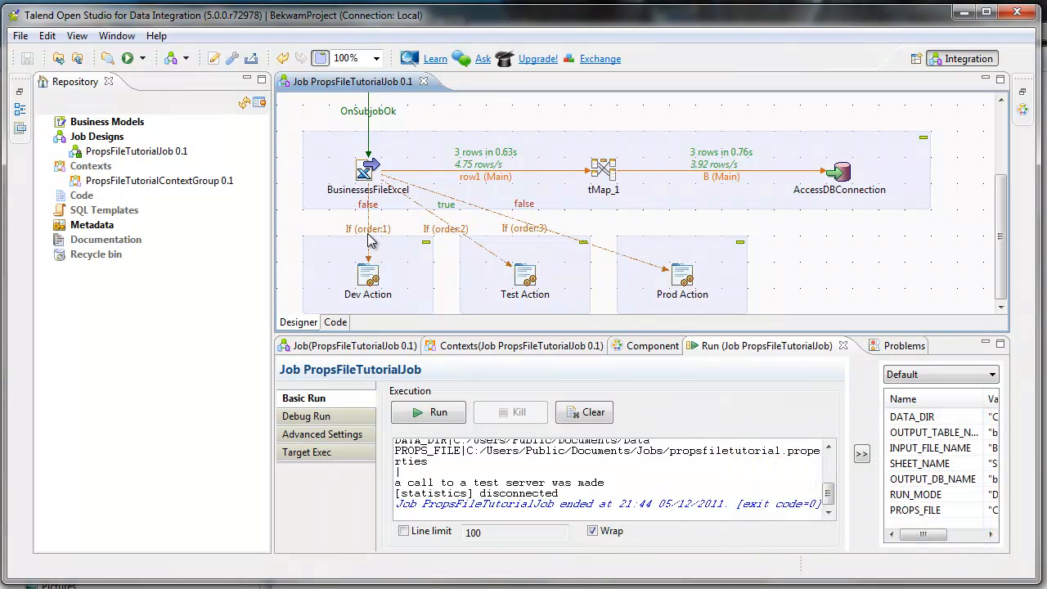
mouse_move(831, 252)
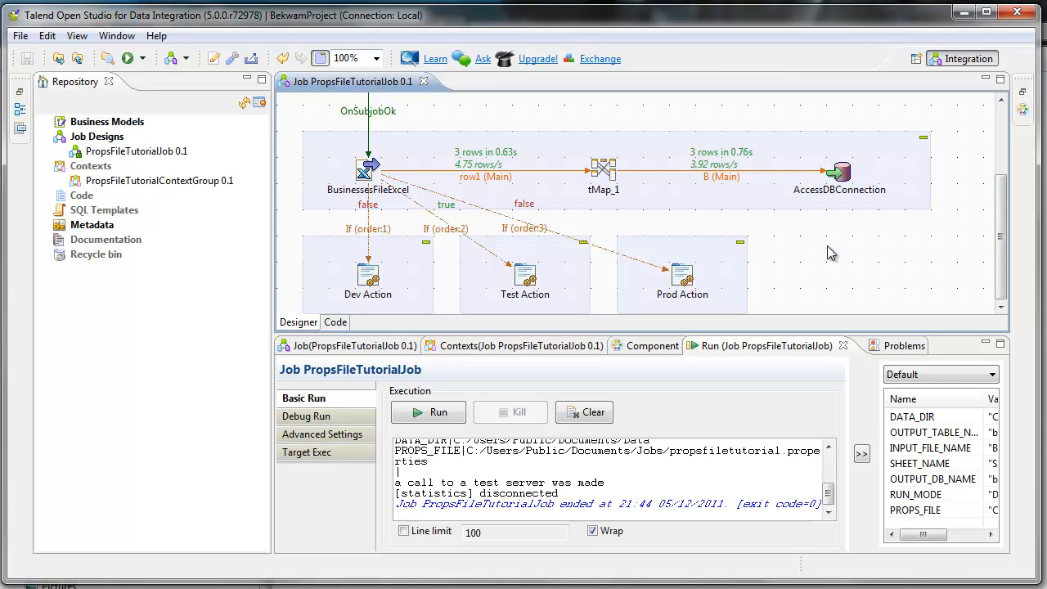
mouse_move(844, 280)
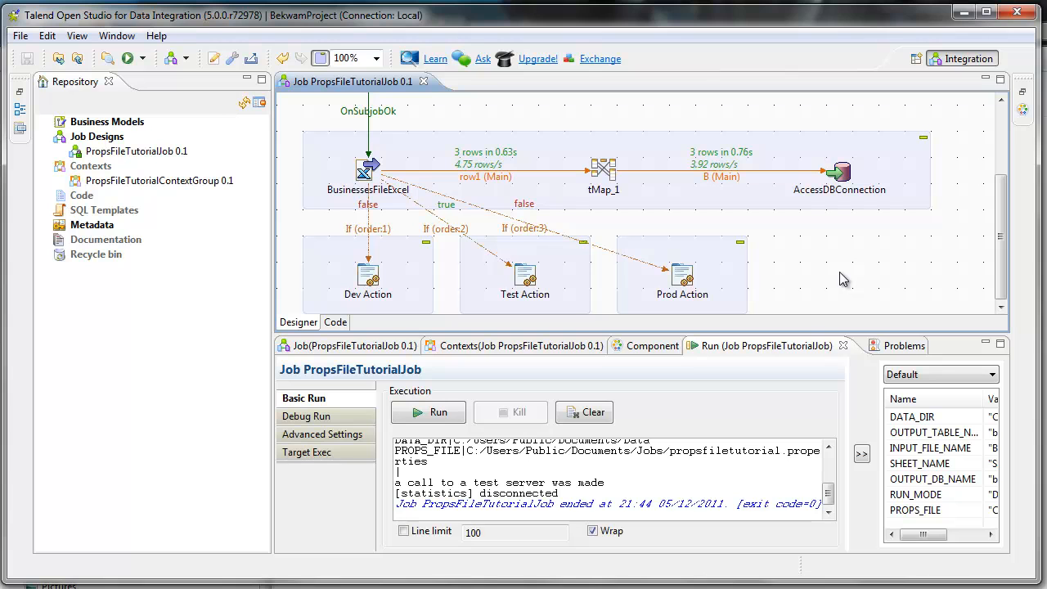
mouse_move(860, 253)
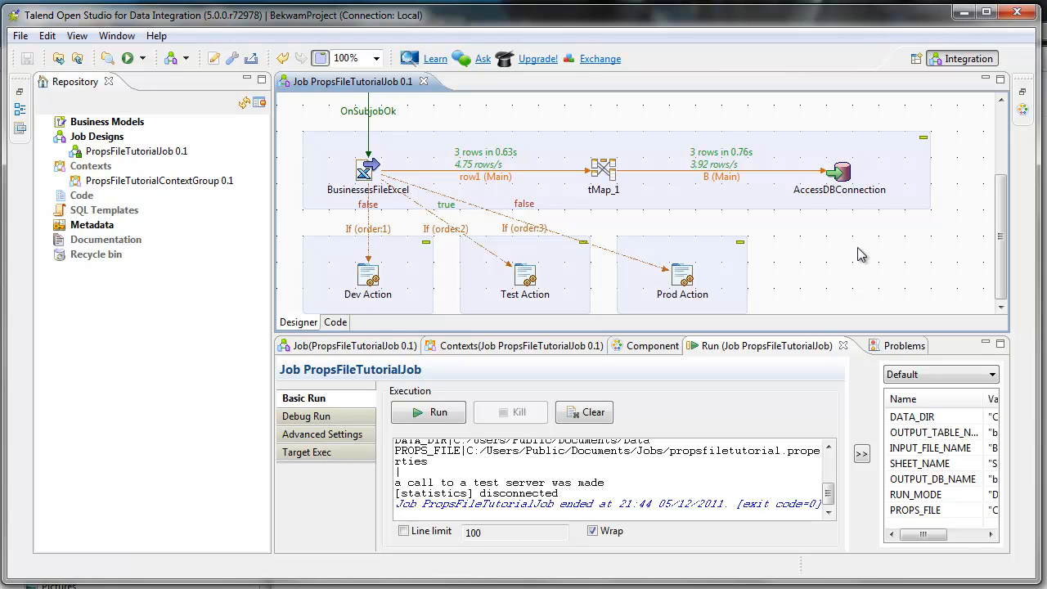
mouse_move(832, 273)
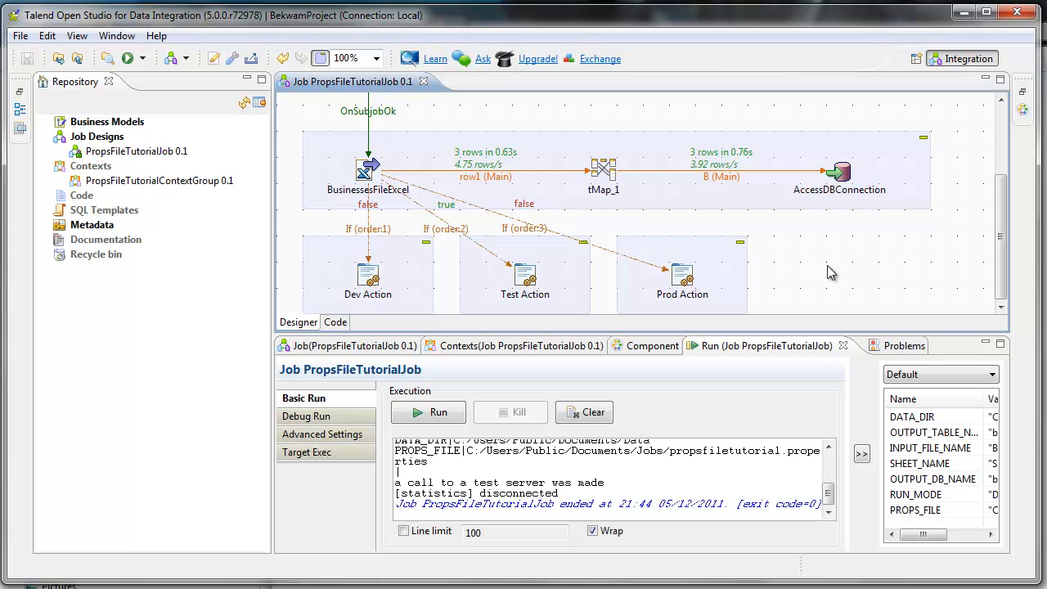
mouse_move(825, 298)
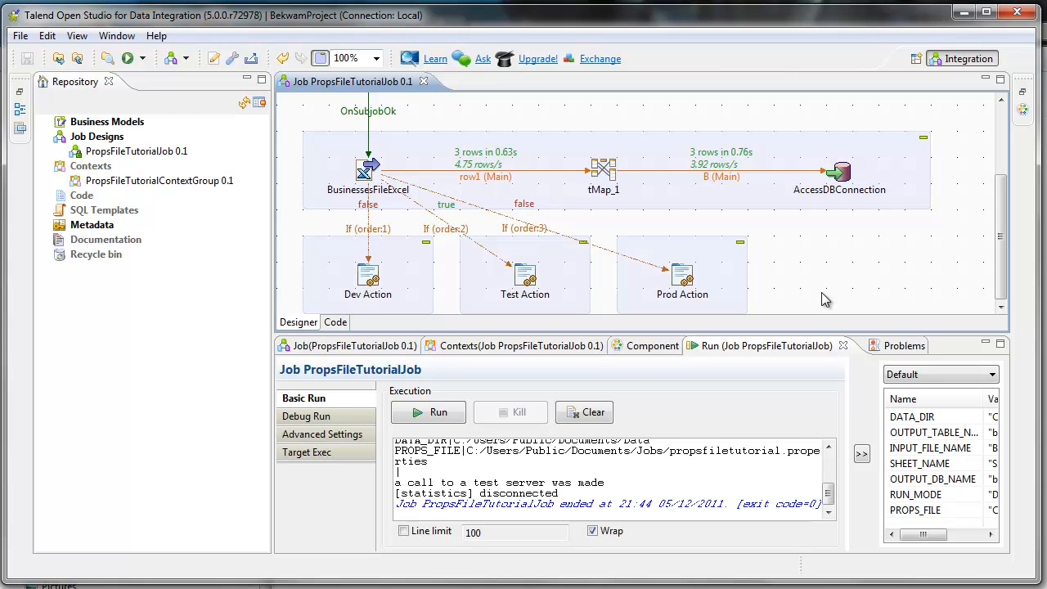
mouse_move(585, 280)
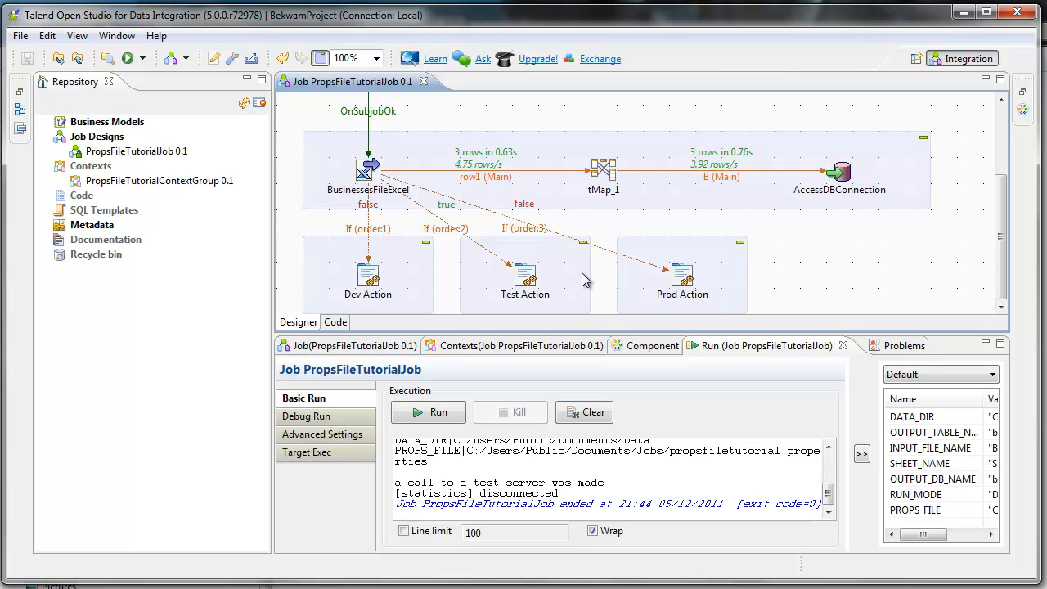
- Select the Test Action component among the Run If links, the only one marked true
left_click(524, 275)
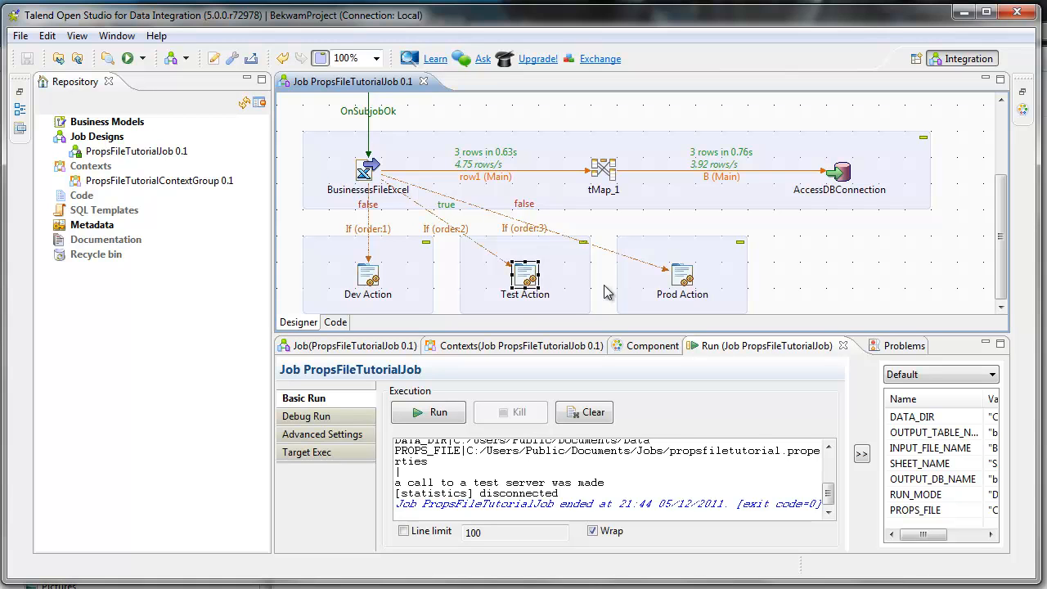
mouse_move(865, 336)
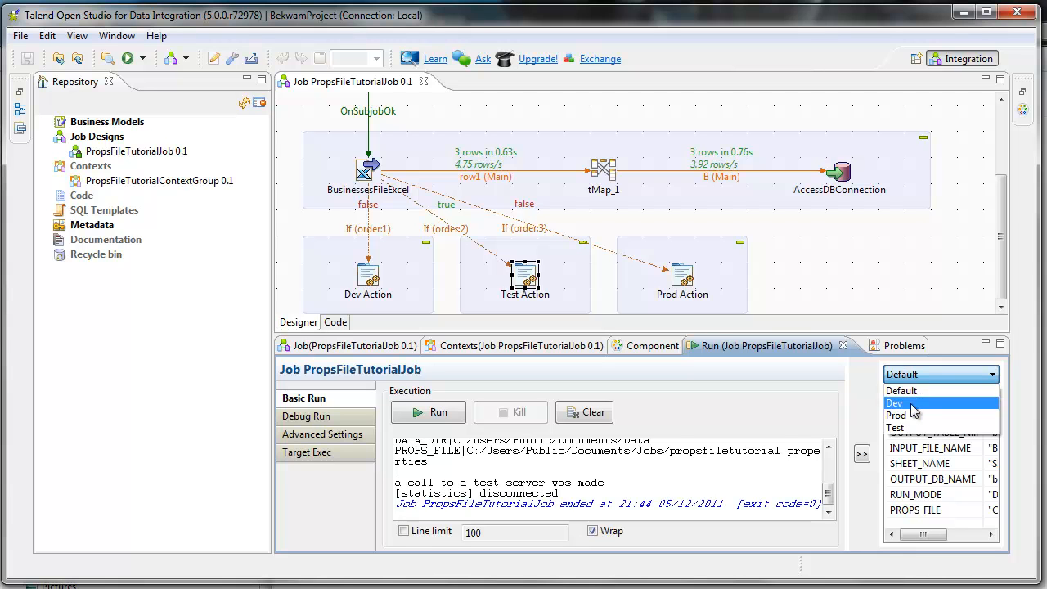
- Run the job in the Dev context so the log reports the service call skipped
left_click(429, 412)
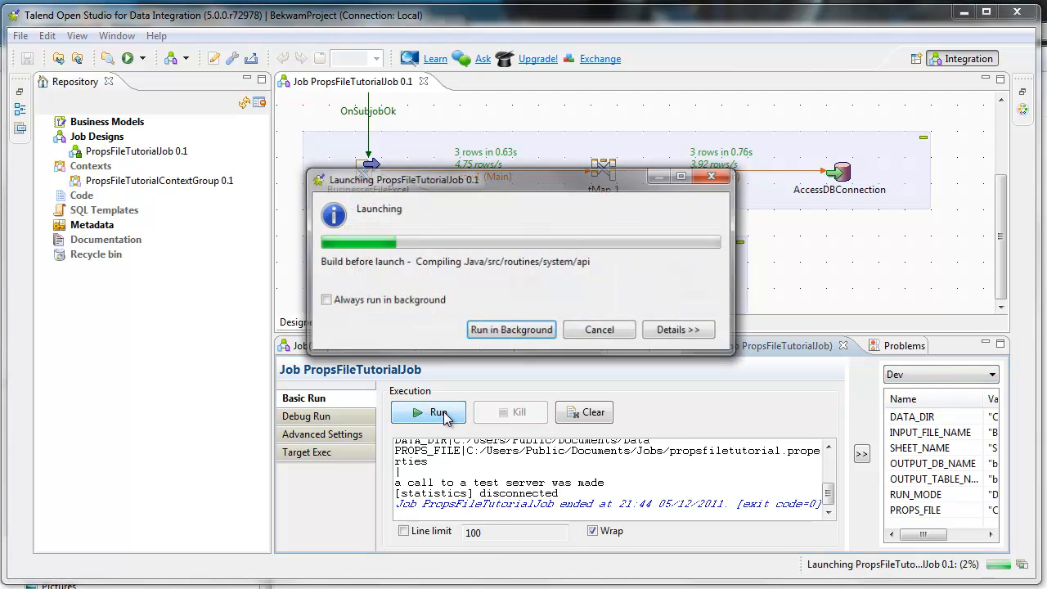
left_click(429, 412)
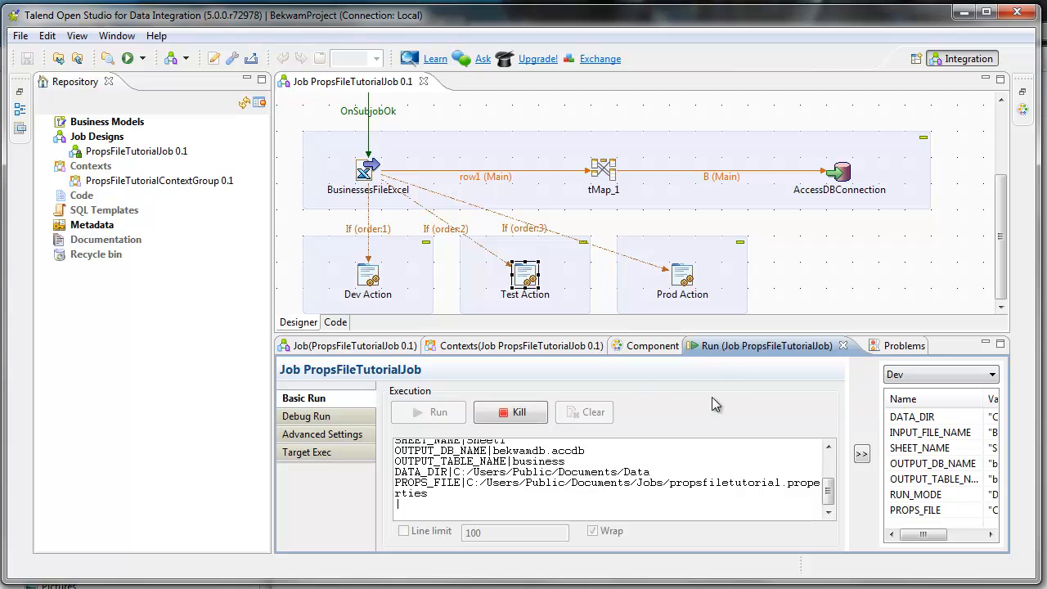
left_click(428, 412)
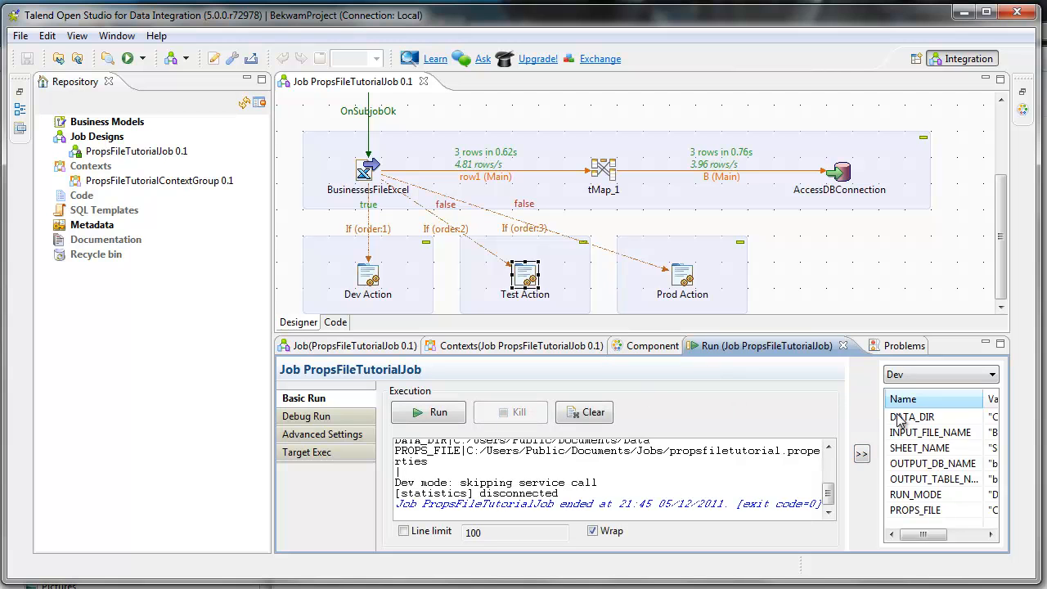
- Run the job under the Test context so only the Test Action branch logs a test server call
left_click(940, 373)
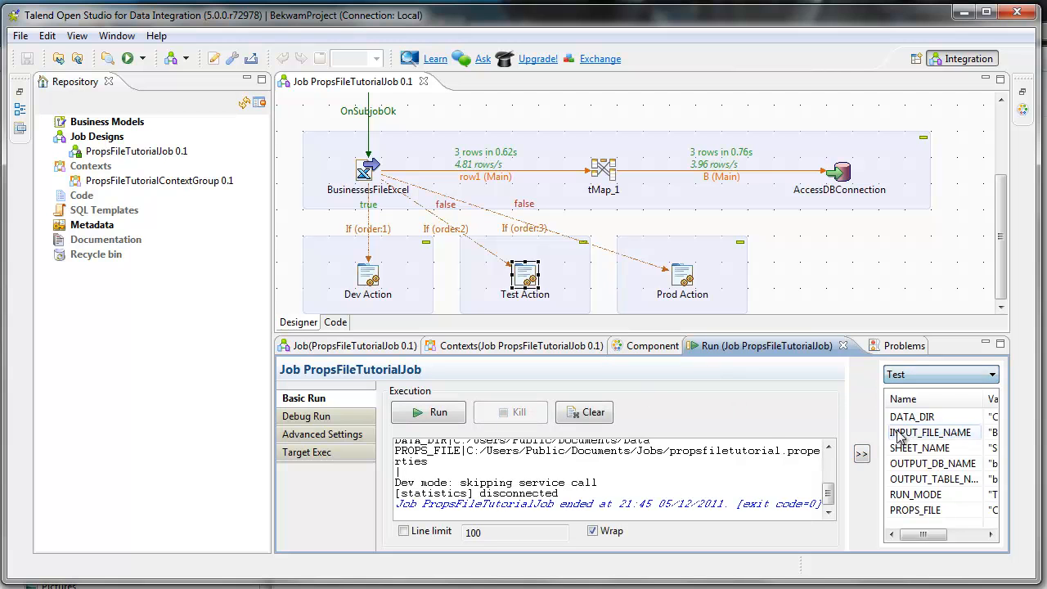
left_click(439, 413)
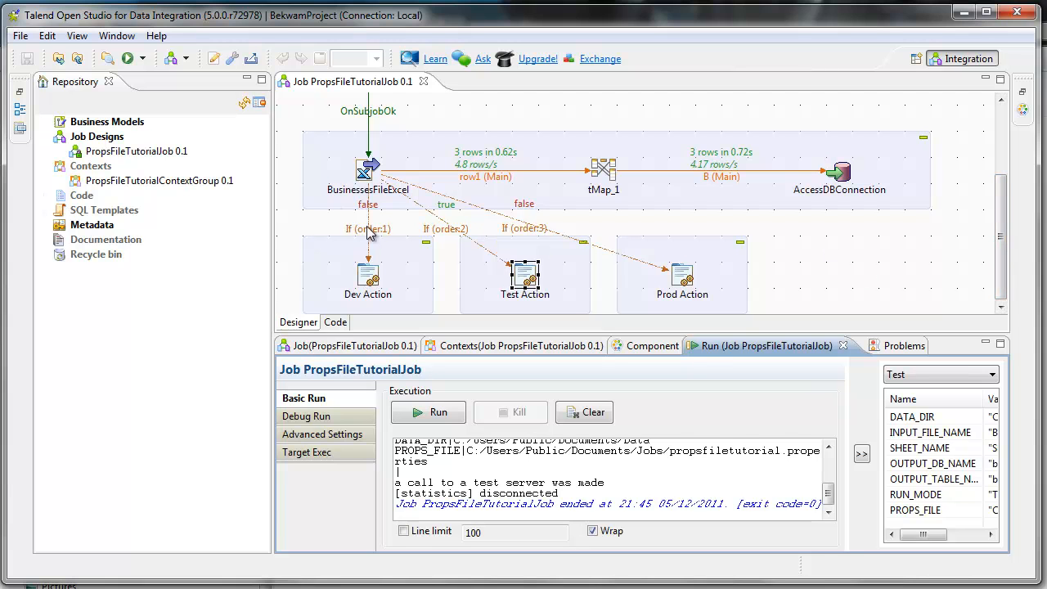
mouse_move(373, 233)
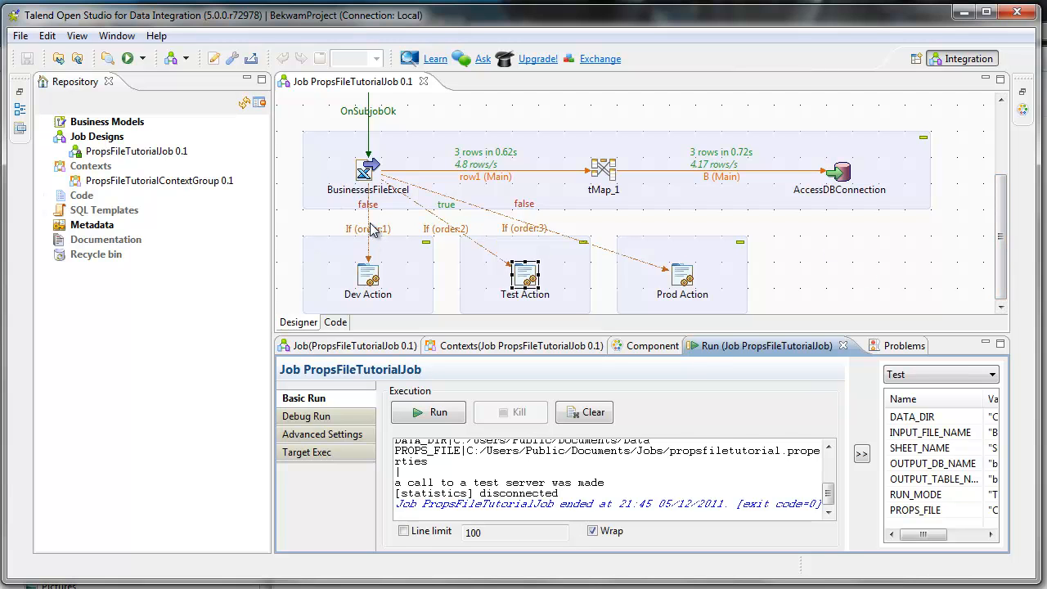
- Inspect the Dev and Prod Run If conditions comparing context.RUN_MODE via equalsIgnoreCase
left_click(368, 229)
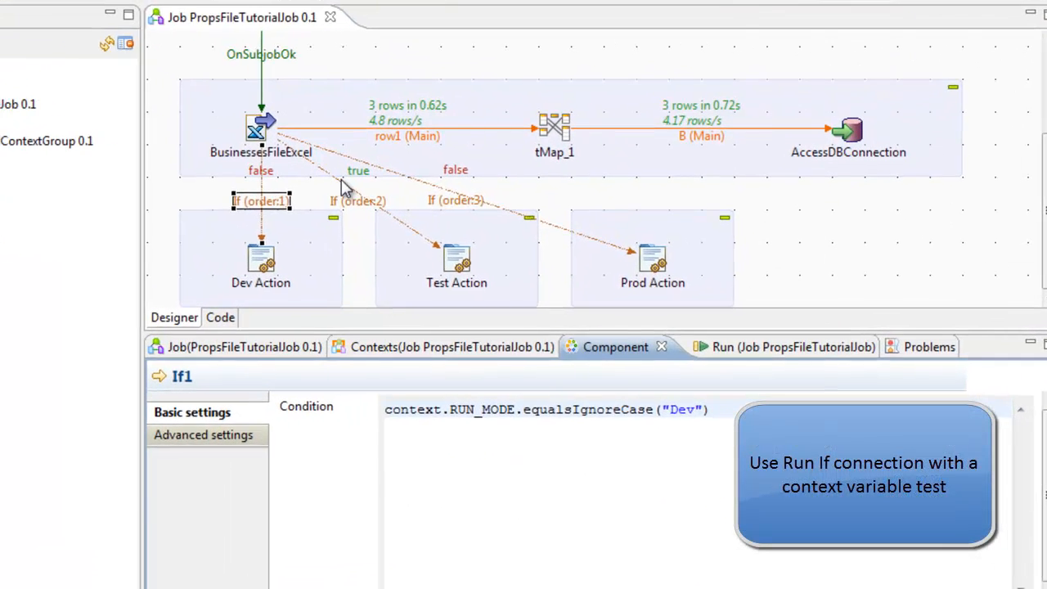
left_click(454, 200)
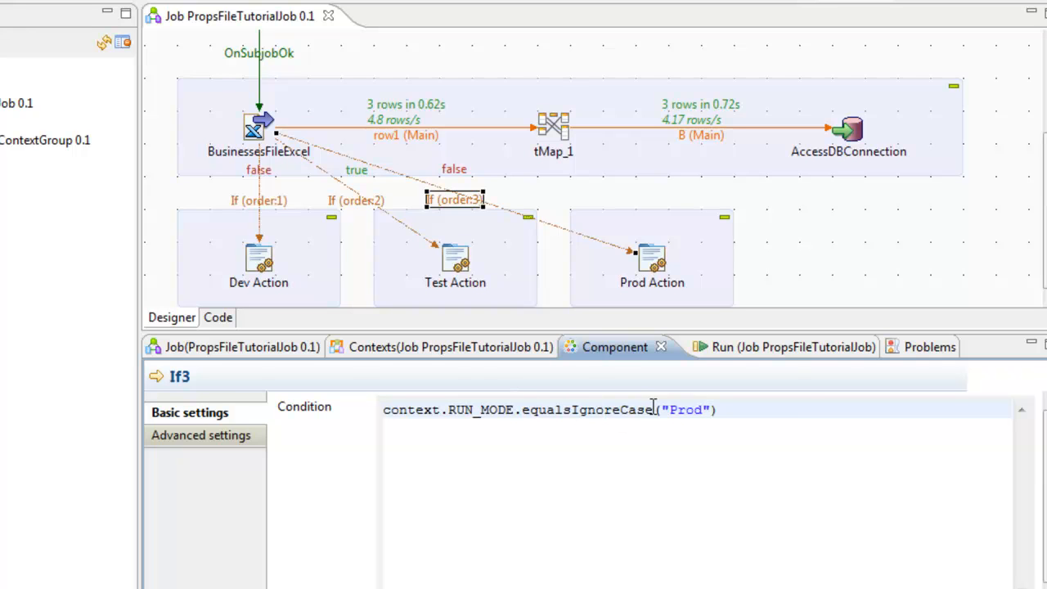
mouse_move(874, 383)
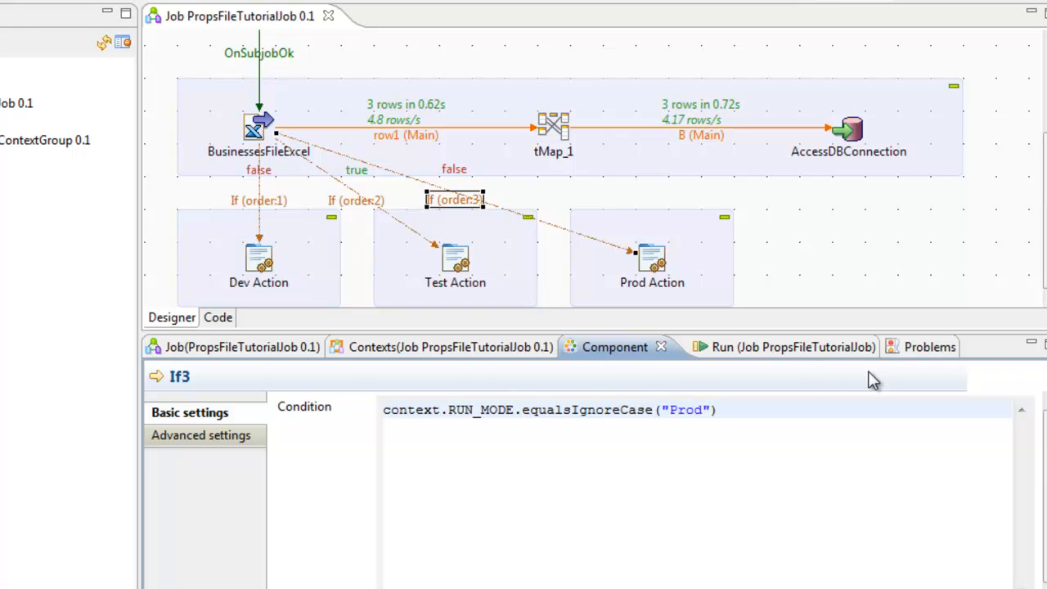
- Show tFileInputDelimited_1's settings with its file name set to context.PROPS_FILE
left_click(530, 409)
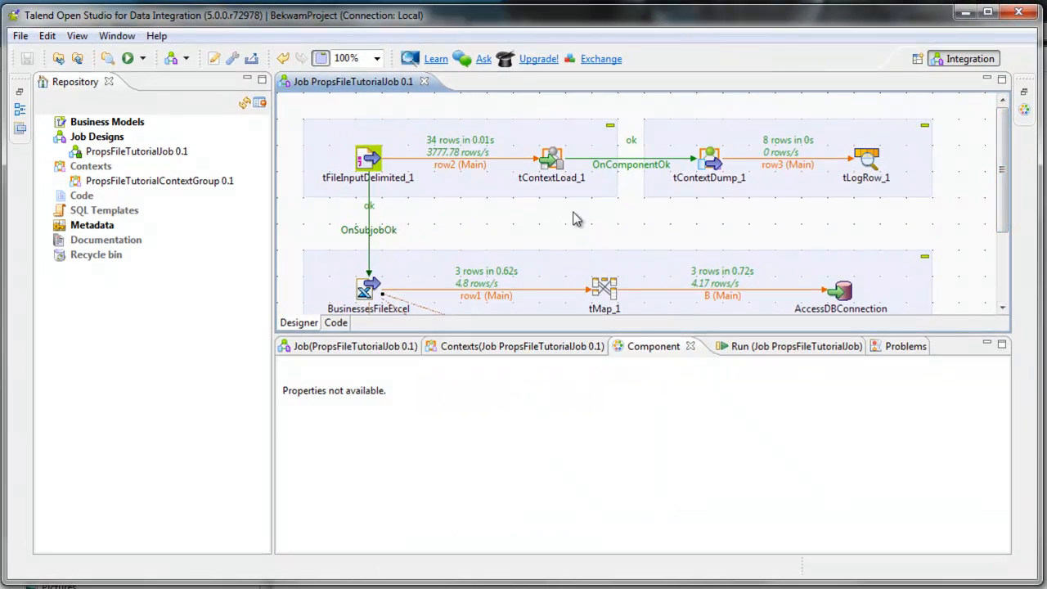
mouse_move(412, 213)
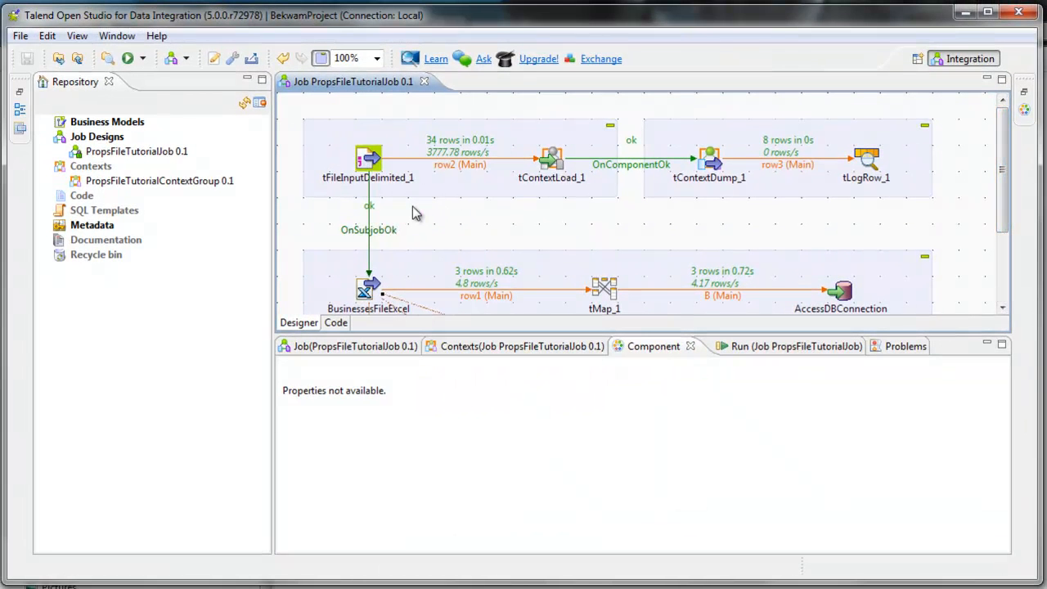
mouse_move(389, 172)
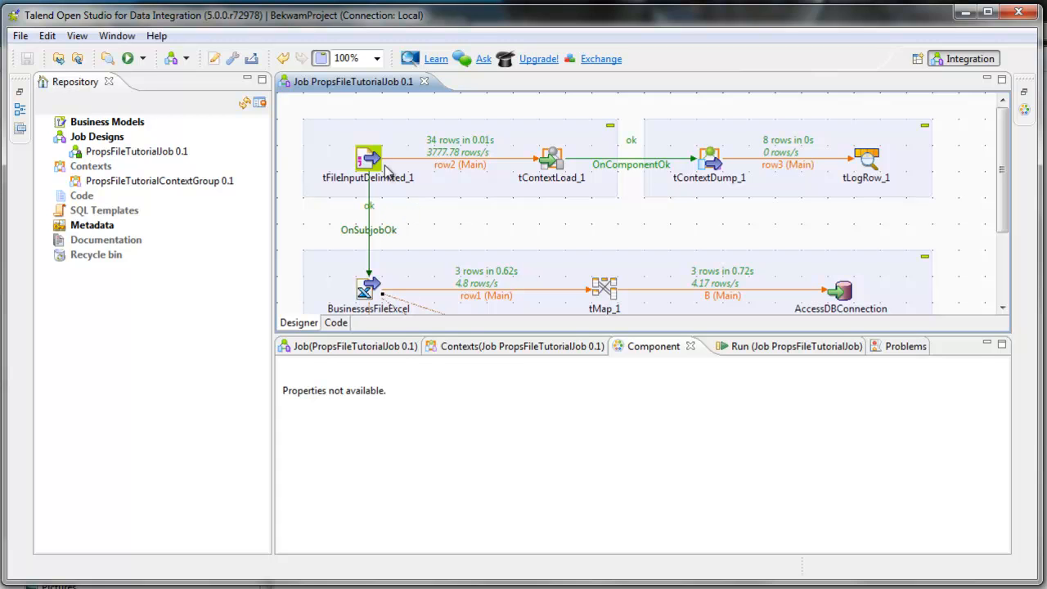
left_click(368, 157)
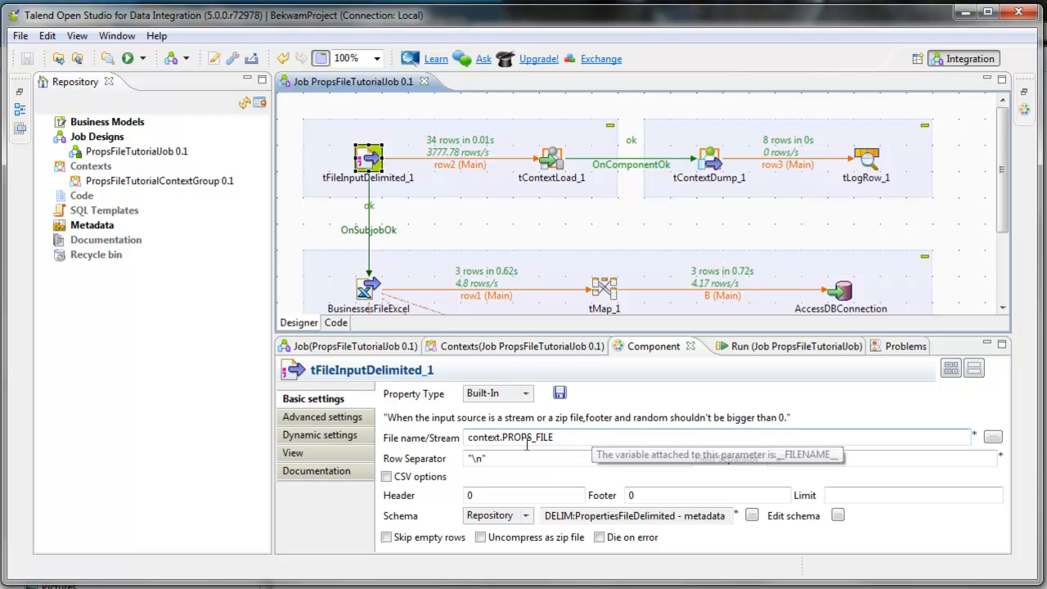
left_click(553, 157)
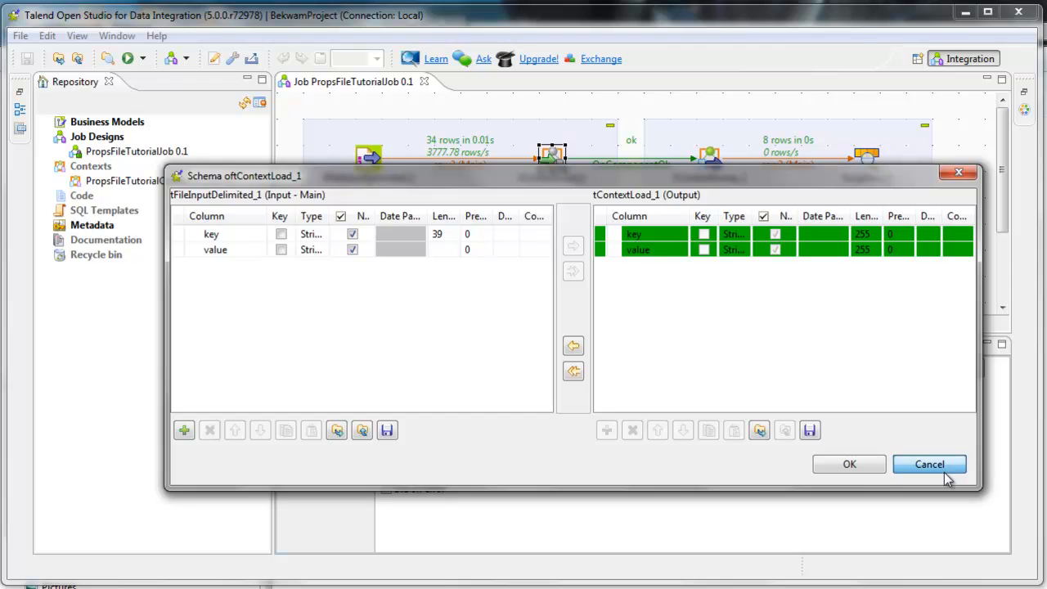
left_click(929, 465)
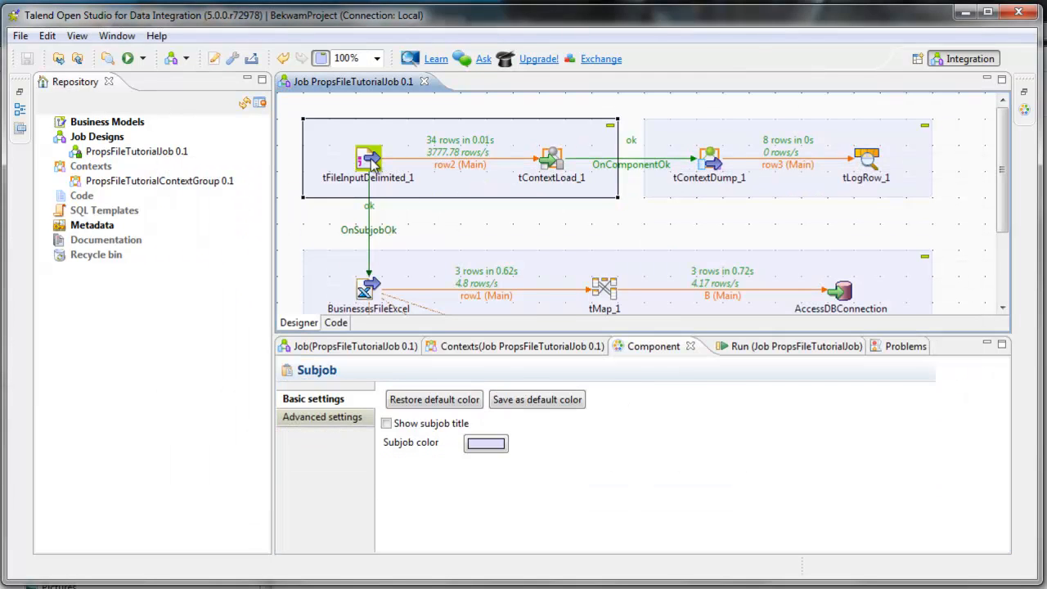
left_click(370, 161)
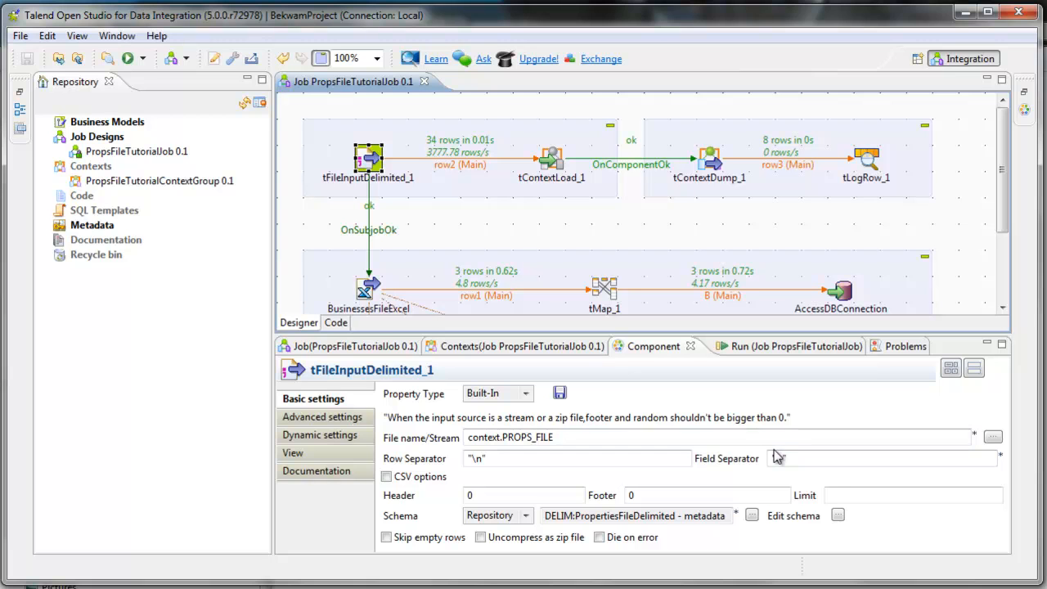
- Show tContextDump_1's settings, then tLogRow_1's settings in Basic display mode
left_click(708, 157)
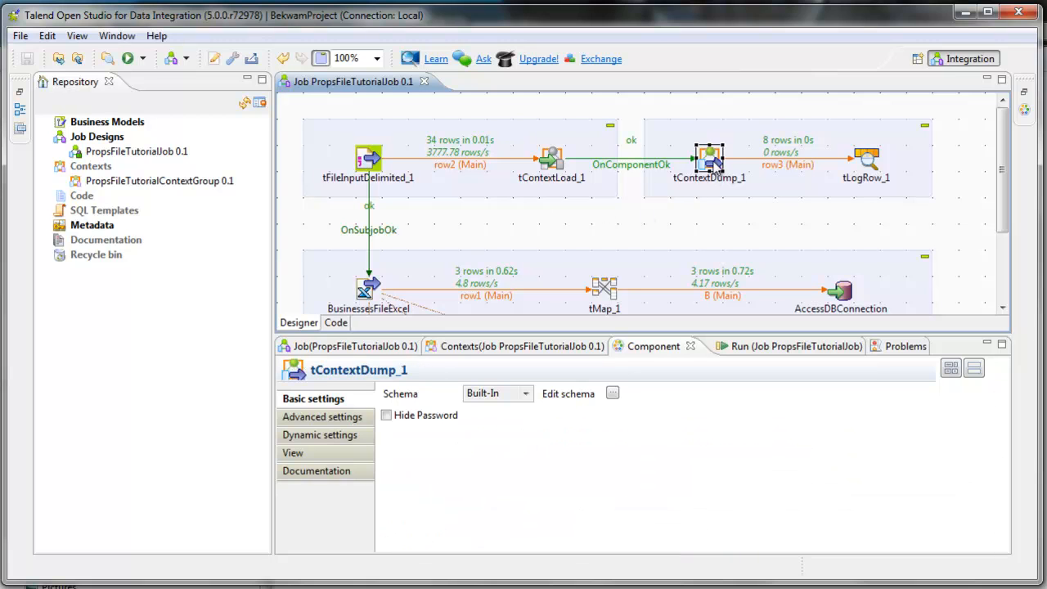
mouse_move(825, 186)
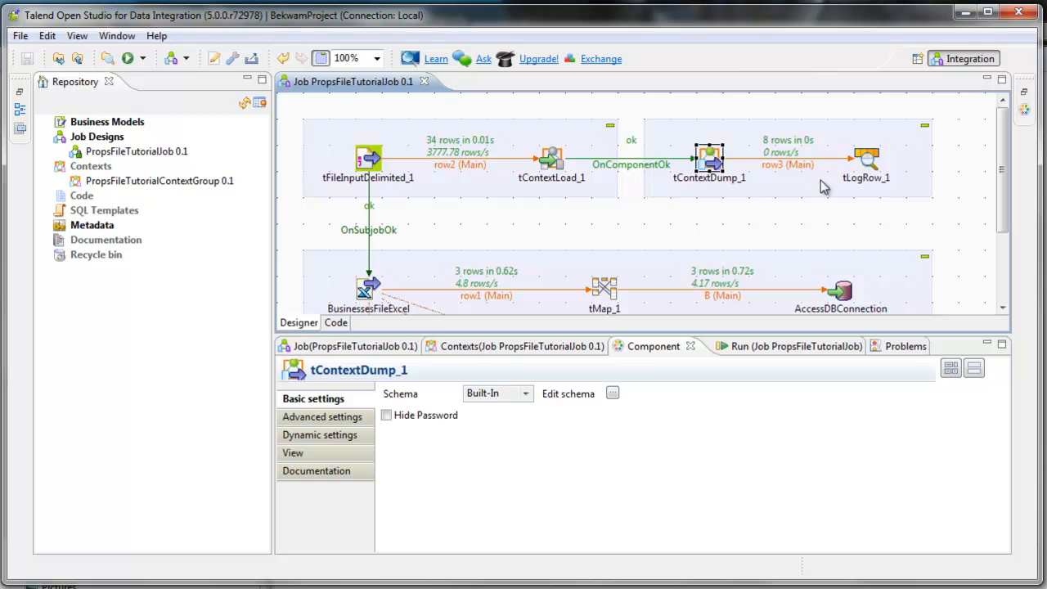
mouse_move(803, 223)
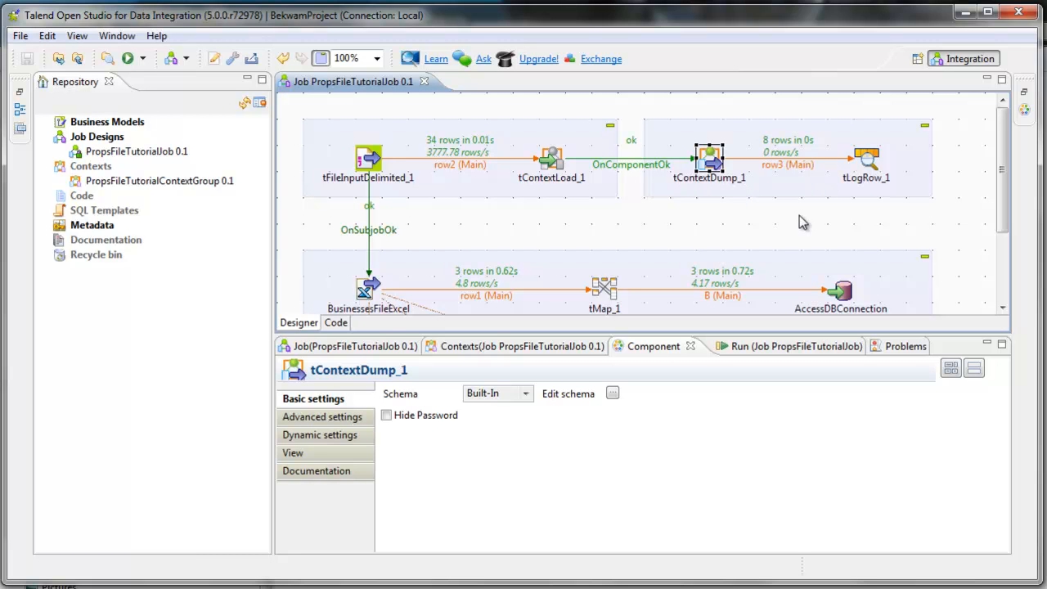
mouse_move(870, 167)
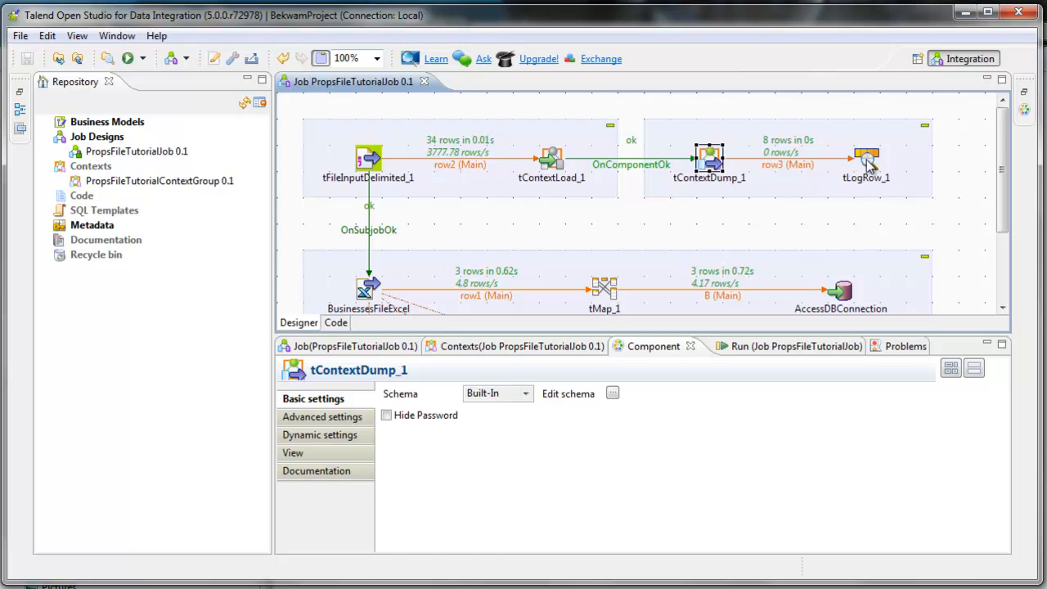
left_click(865, 160)
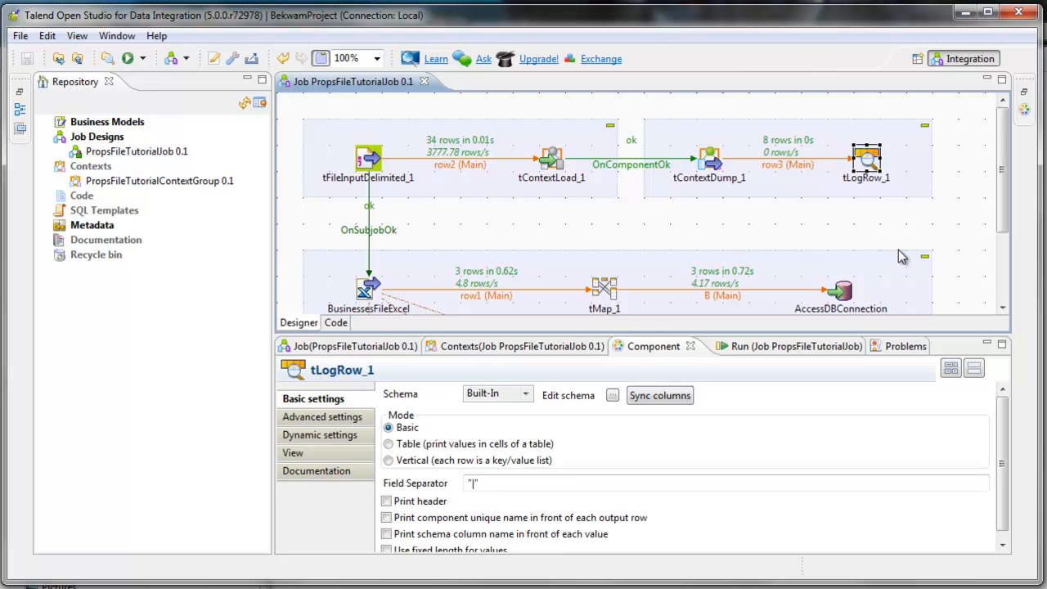
mouse_move(340, 154)
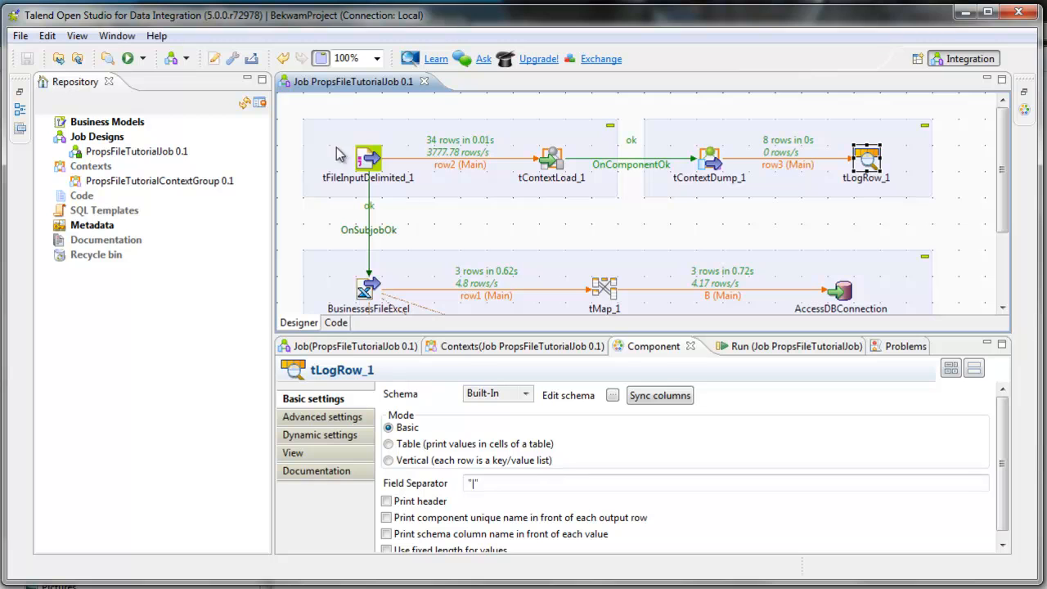
mouse_move(915, 186)
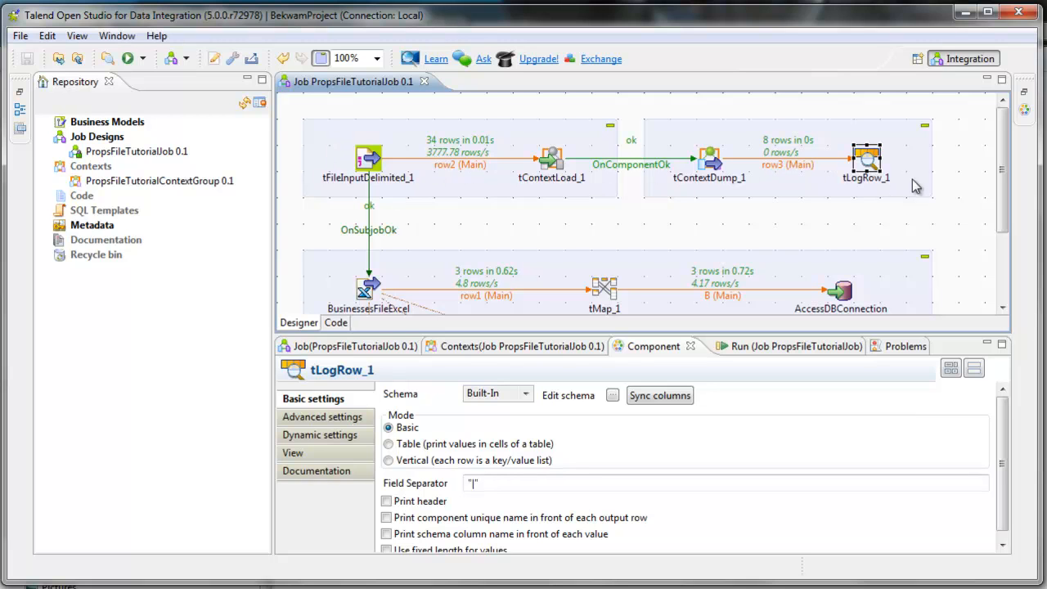
mouse_move(749, 264)
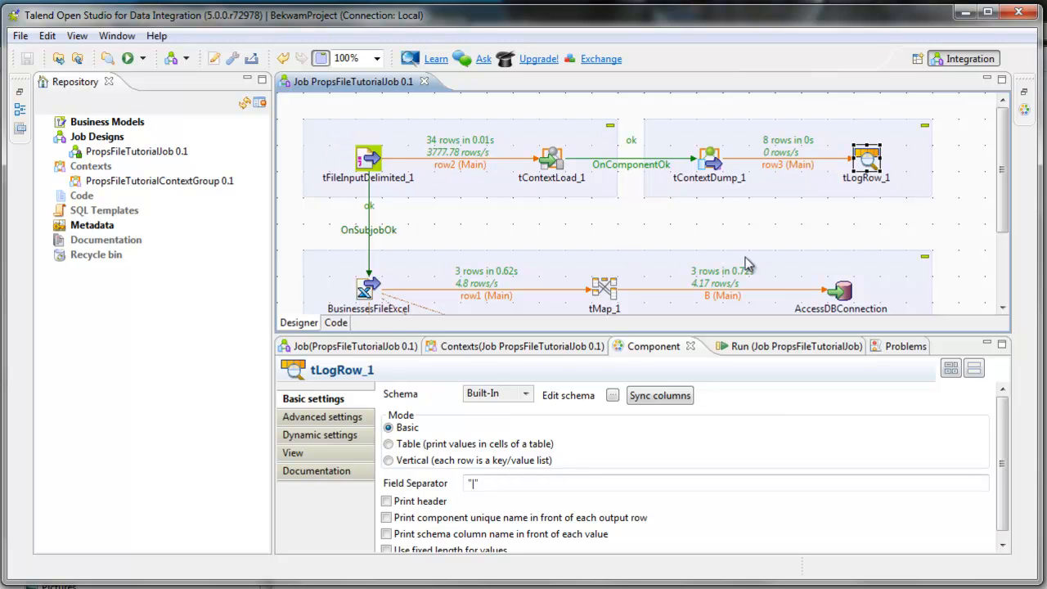
mouse_move(1001, 343)
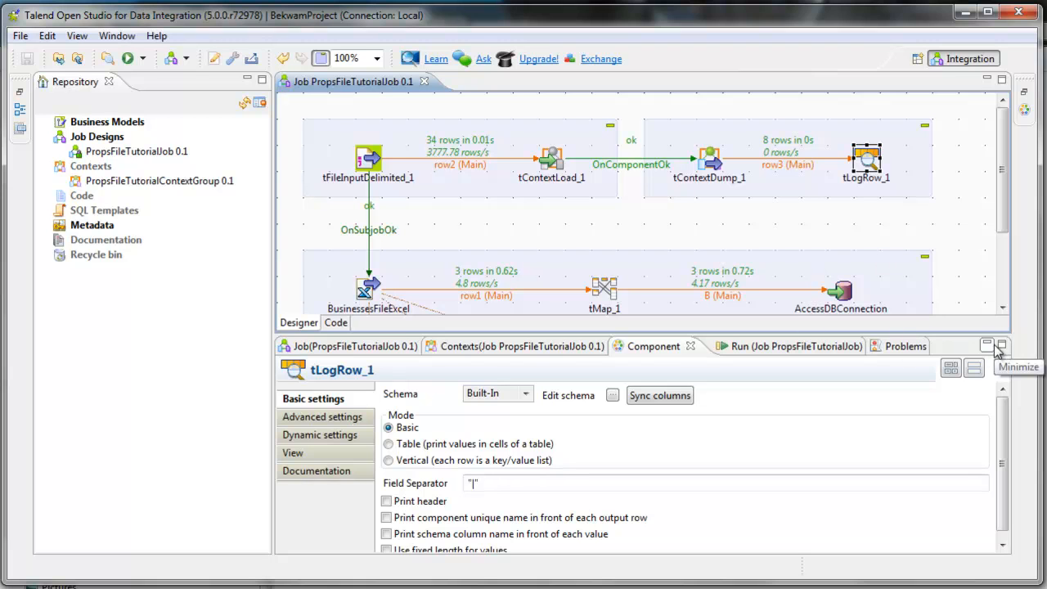
- Minimize the Component panel so the full job with Dev, Test and Prod branches is visible
left_click(1002, 343)
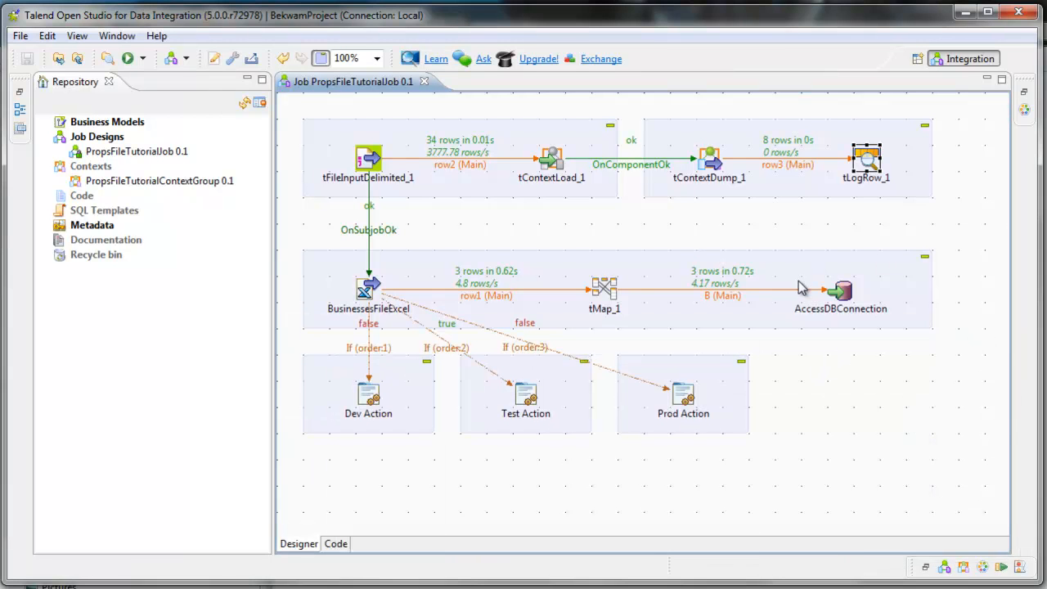
mouse_move(851, 354)
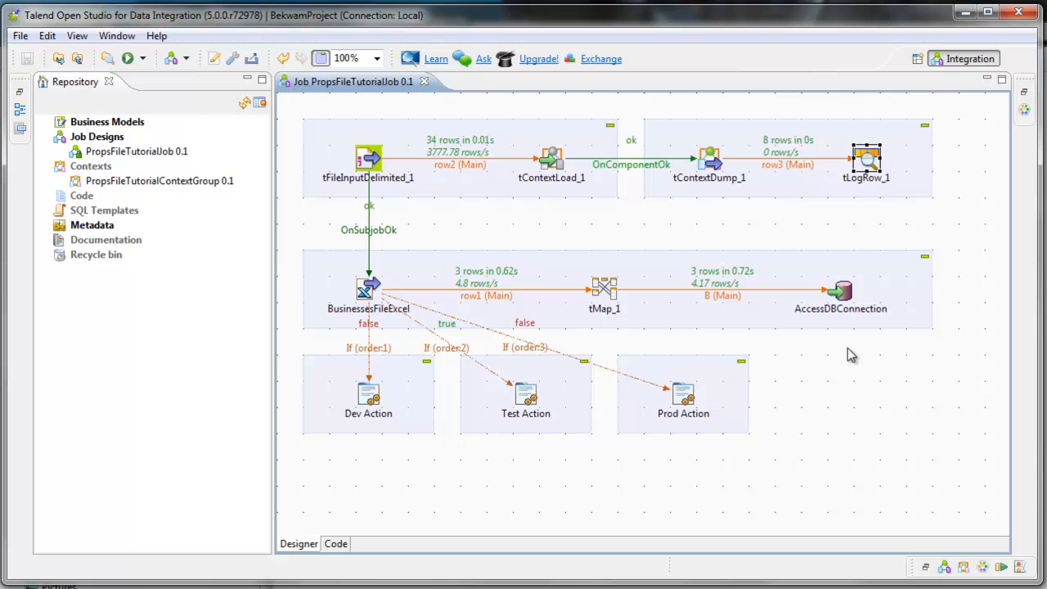
mouse_move(527, 432)
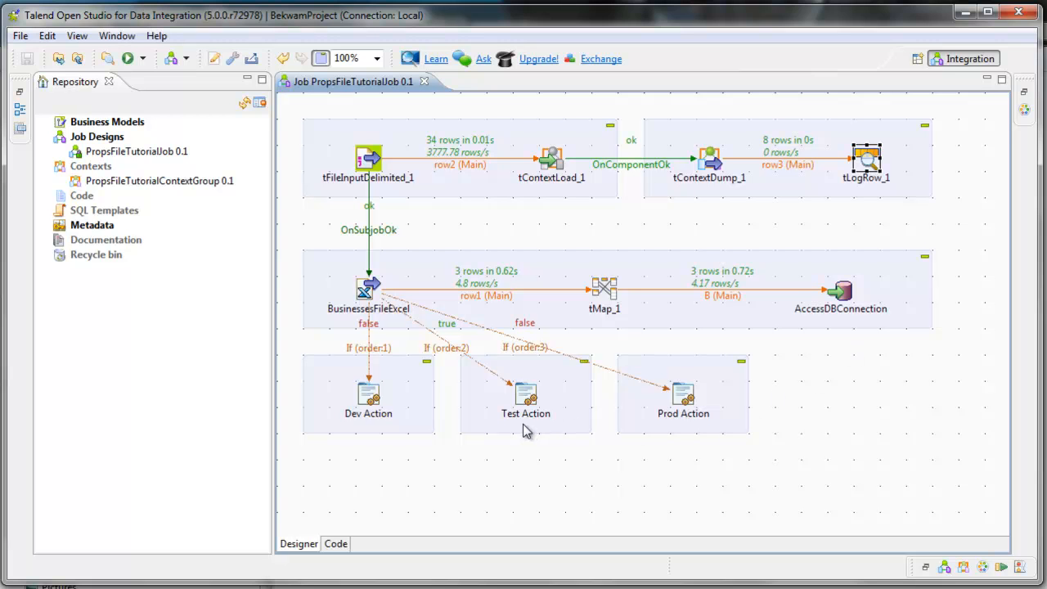
mouse_move(671, 461)
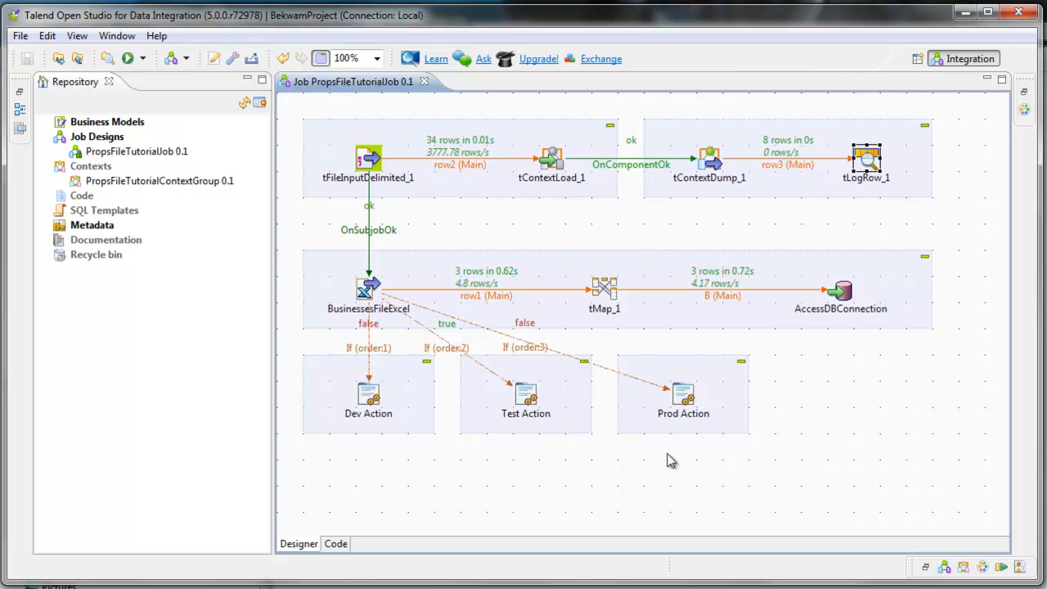
mouse_move(540, 439)
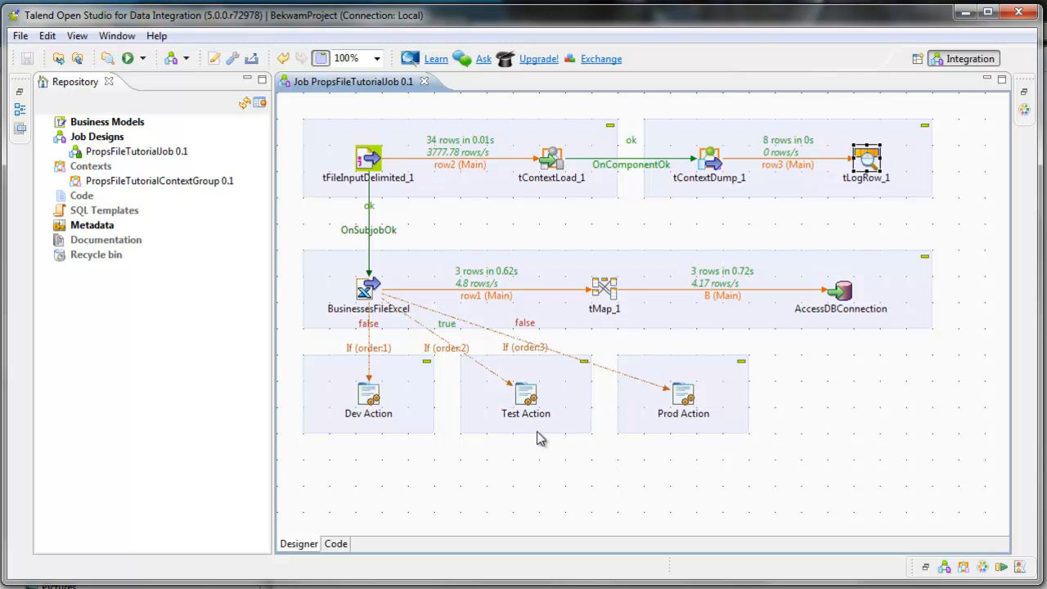
mouse_move(586, 424)
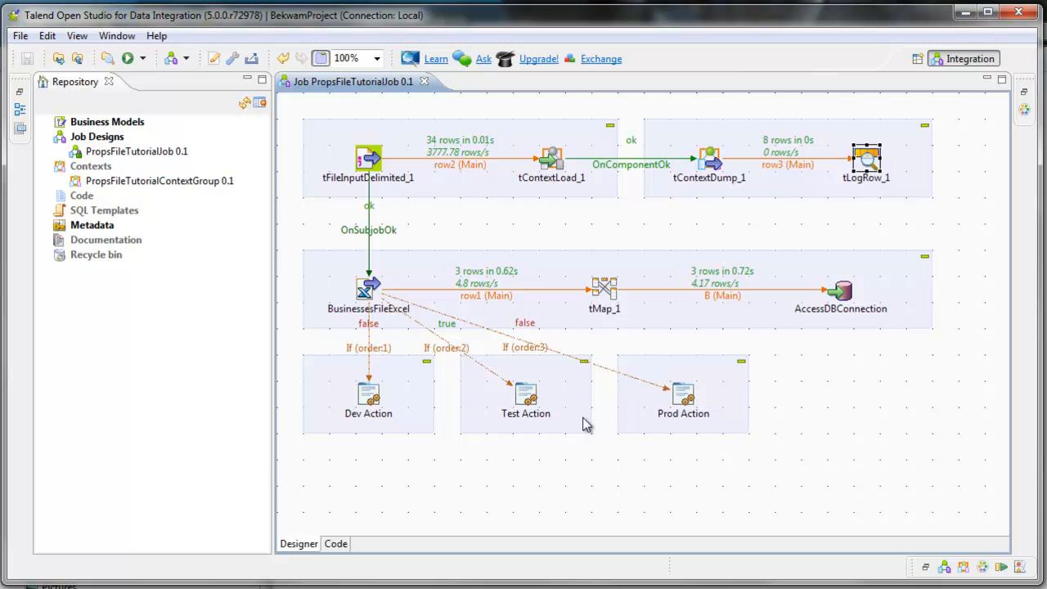
mouse_move(412, 210)
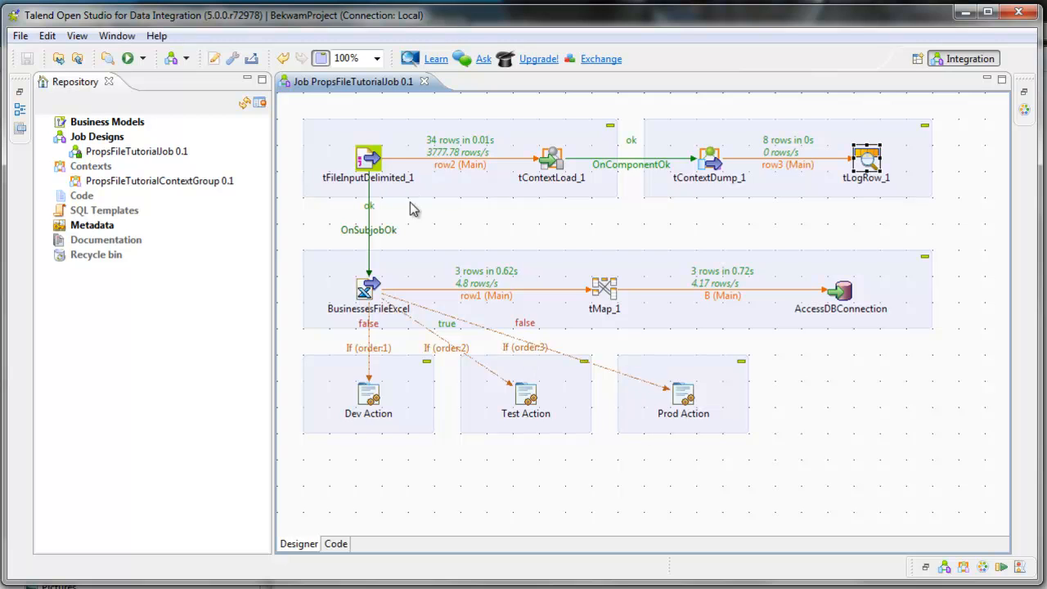
mouse_move(425, 190)
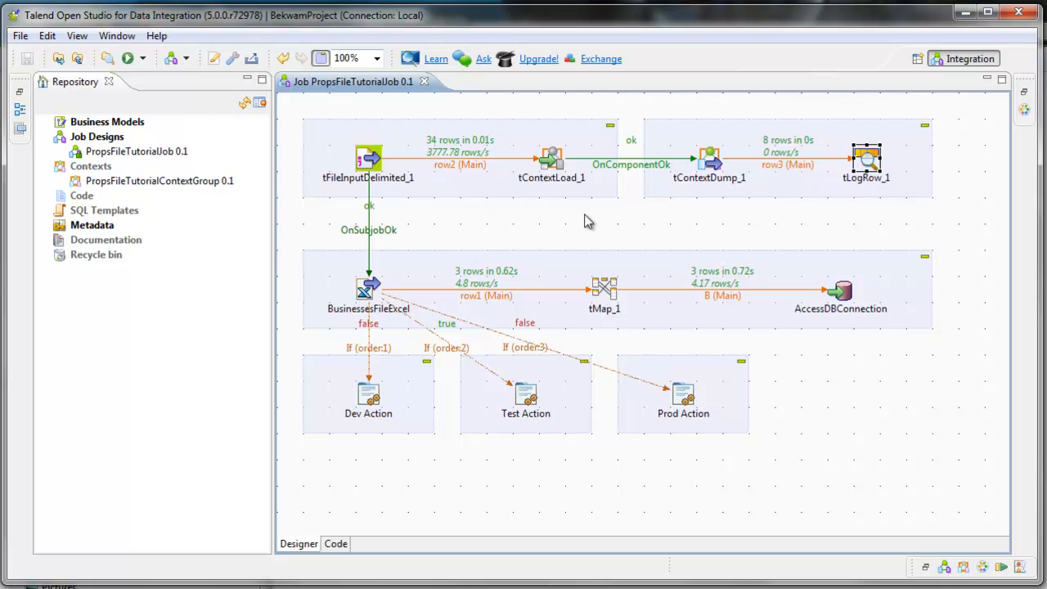
mouse_move(533, 220)
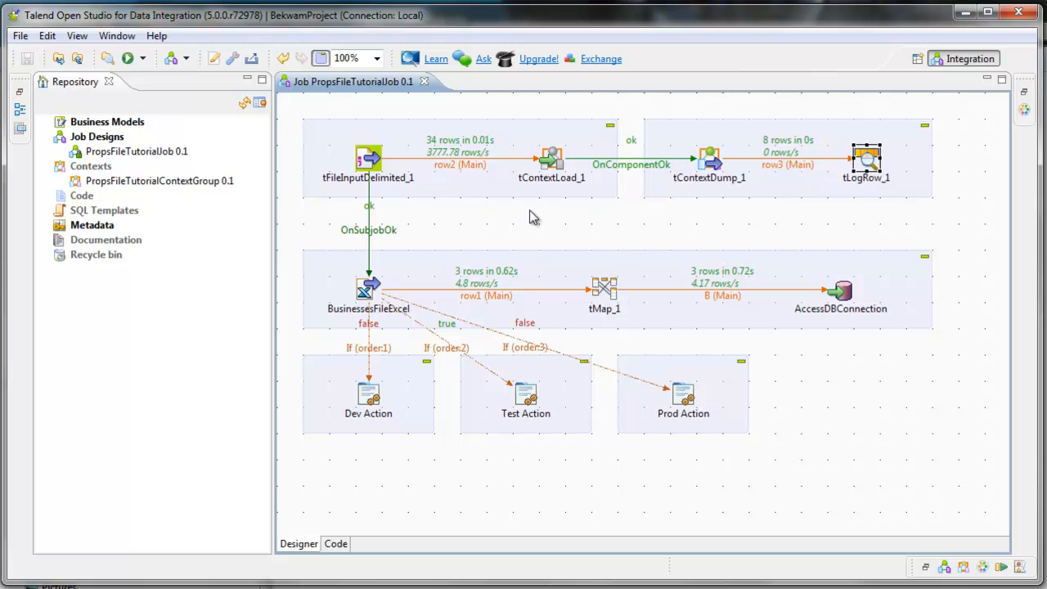
mouse_move(686, 311)
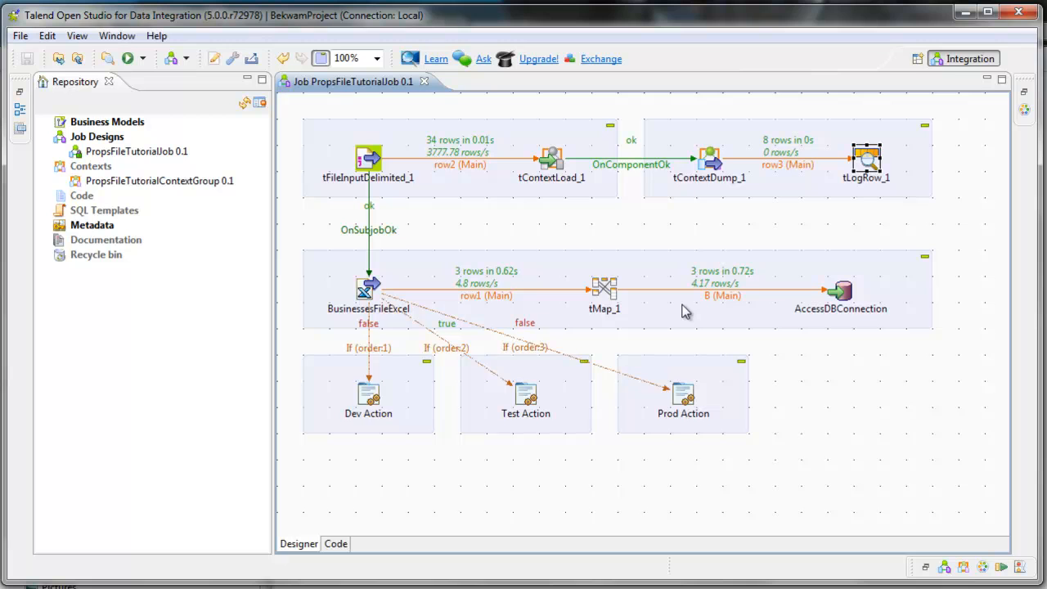